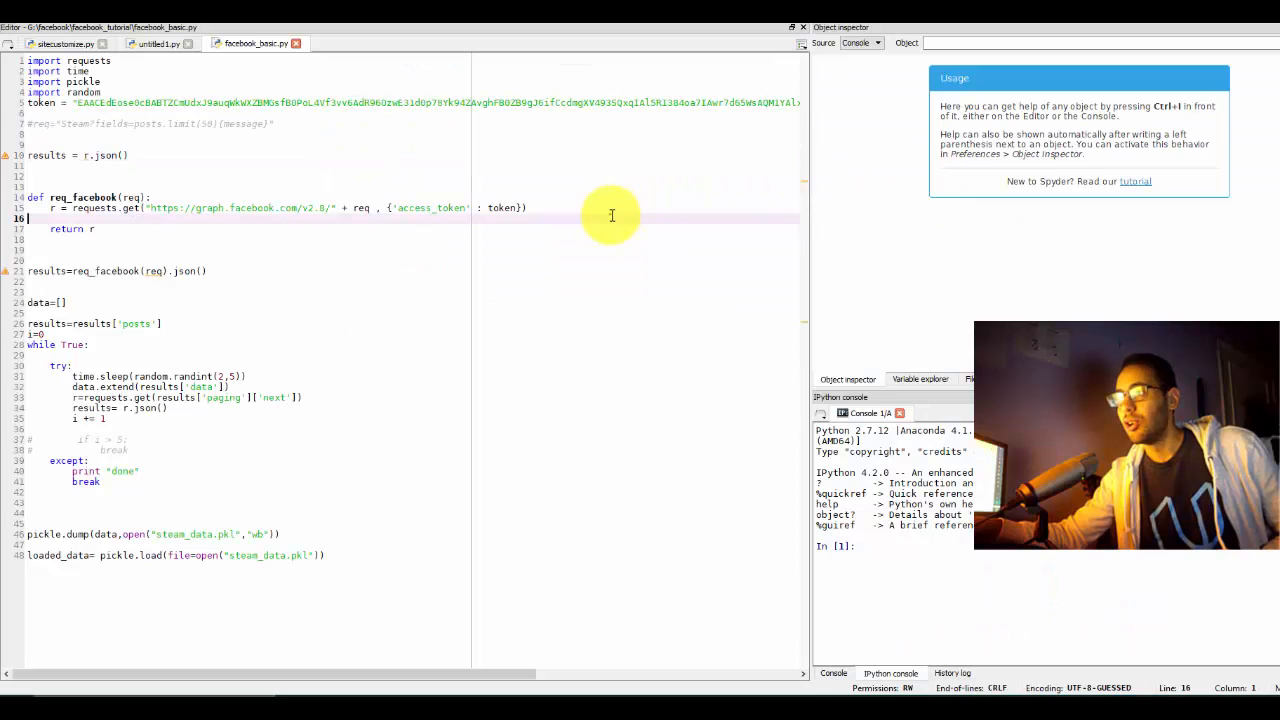
pyautogui.moveTo(564, 78)
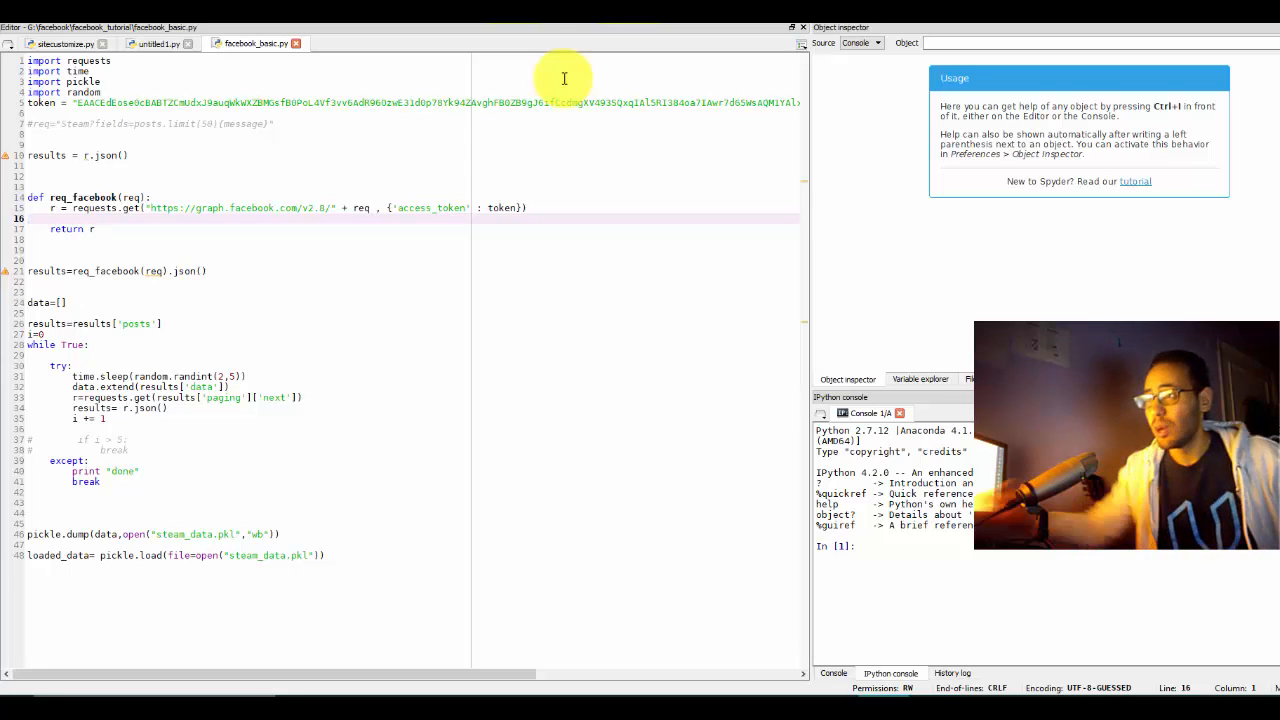
pyautogui.moveTo(112, 240)
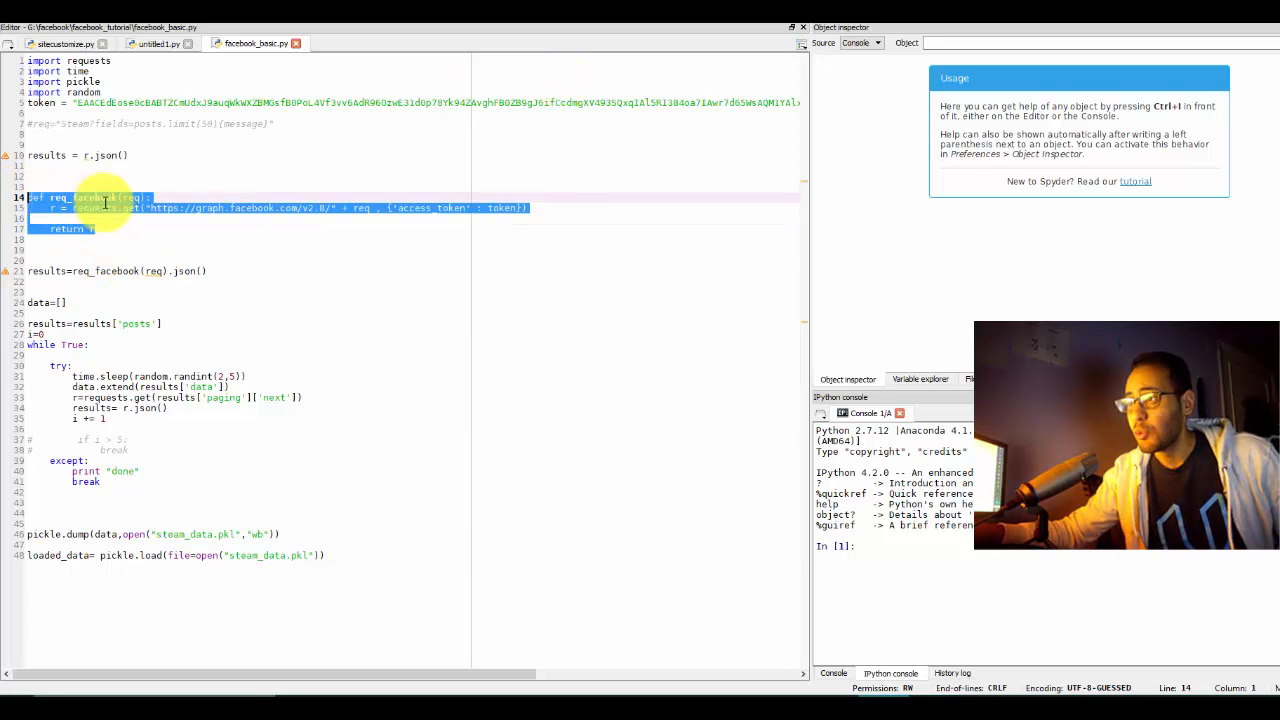
# Run the req_facebook function definition so it is defined in the IPython console
pyautogui.press('alt+tab')
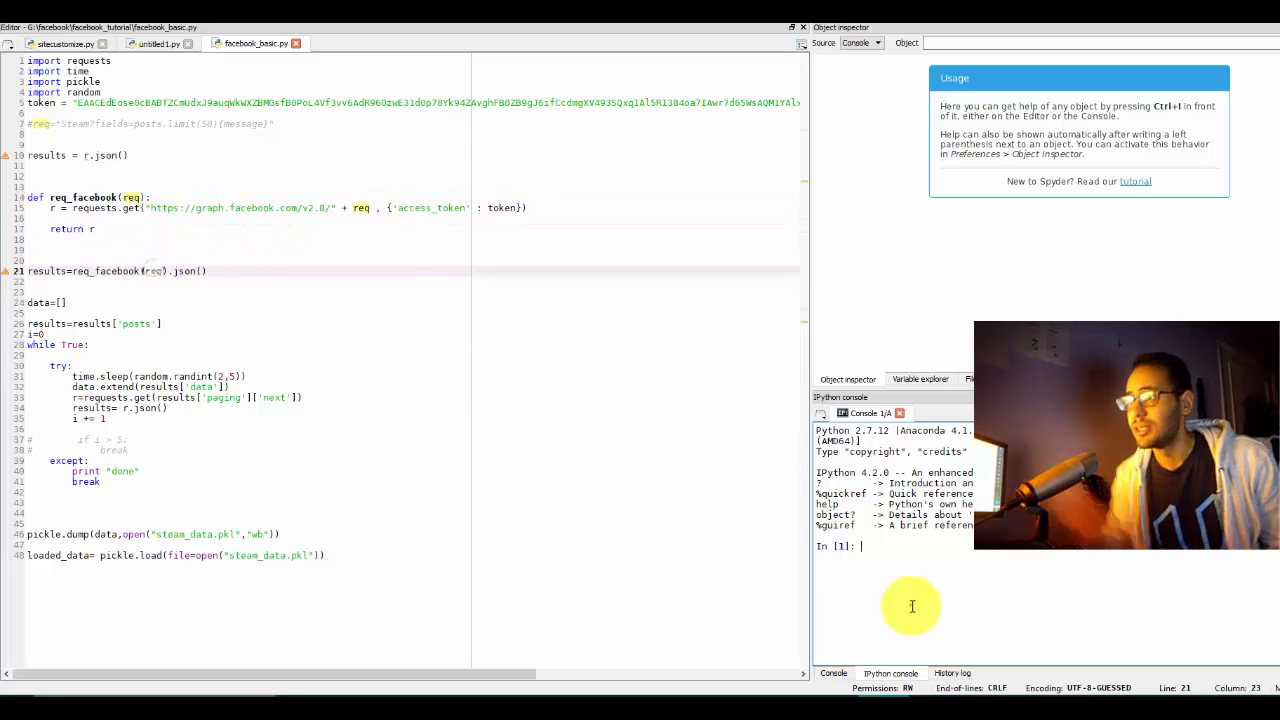
pyautogui.moveTo(122, 244)
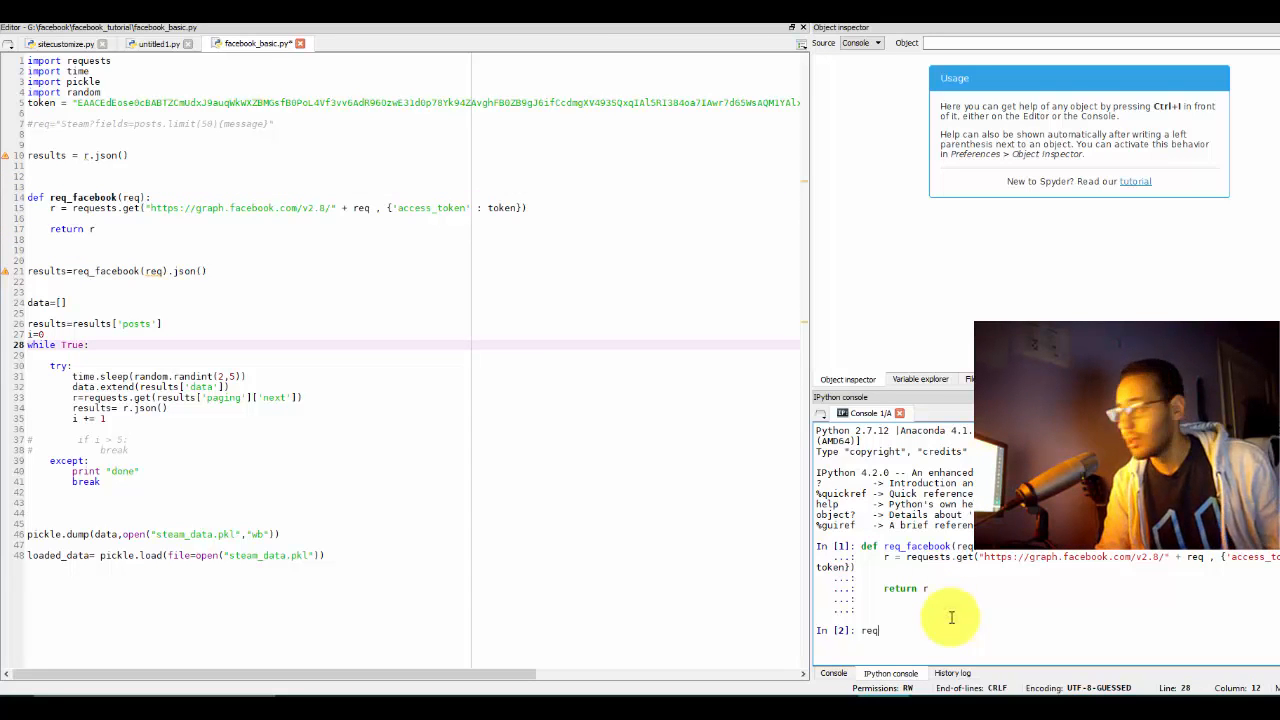
# Call req_facebook, hit the NameError, then run the requests, time, pickle and random imports
pyautogui.write('_fac')
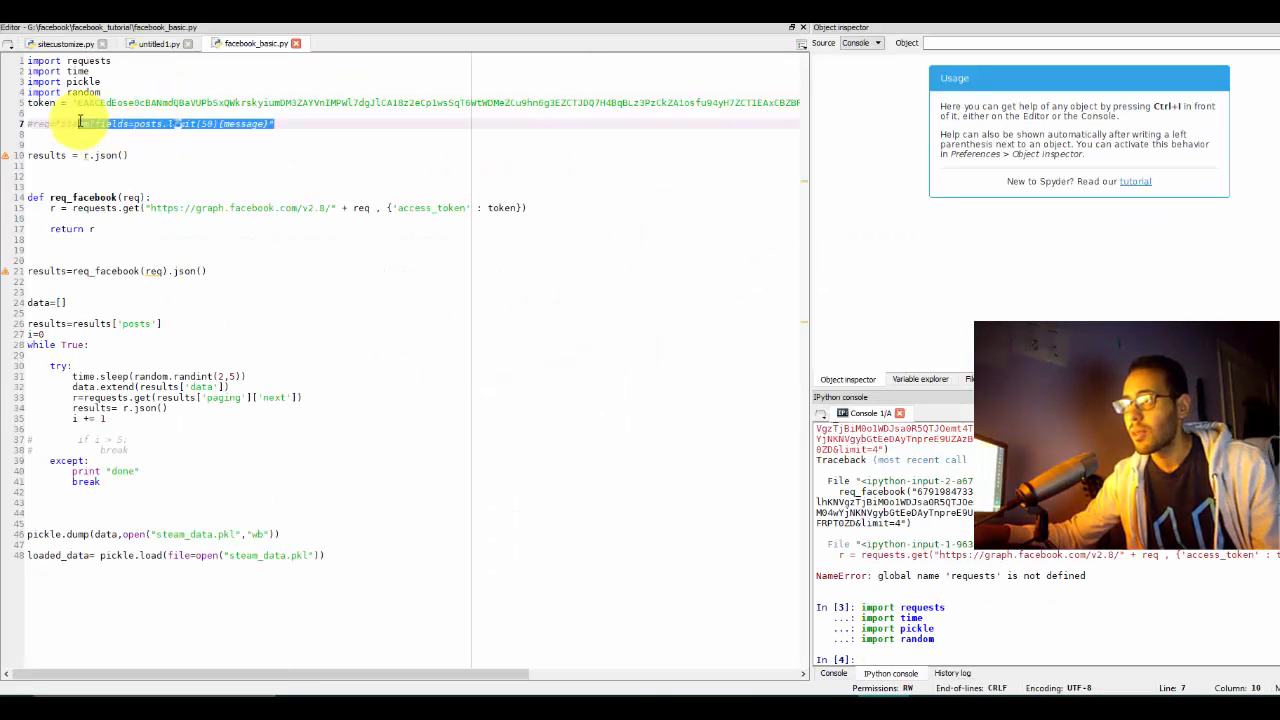
pyautogui.click(100, 104)
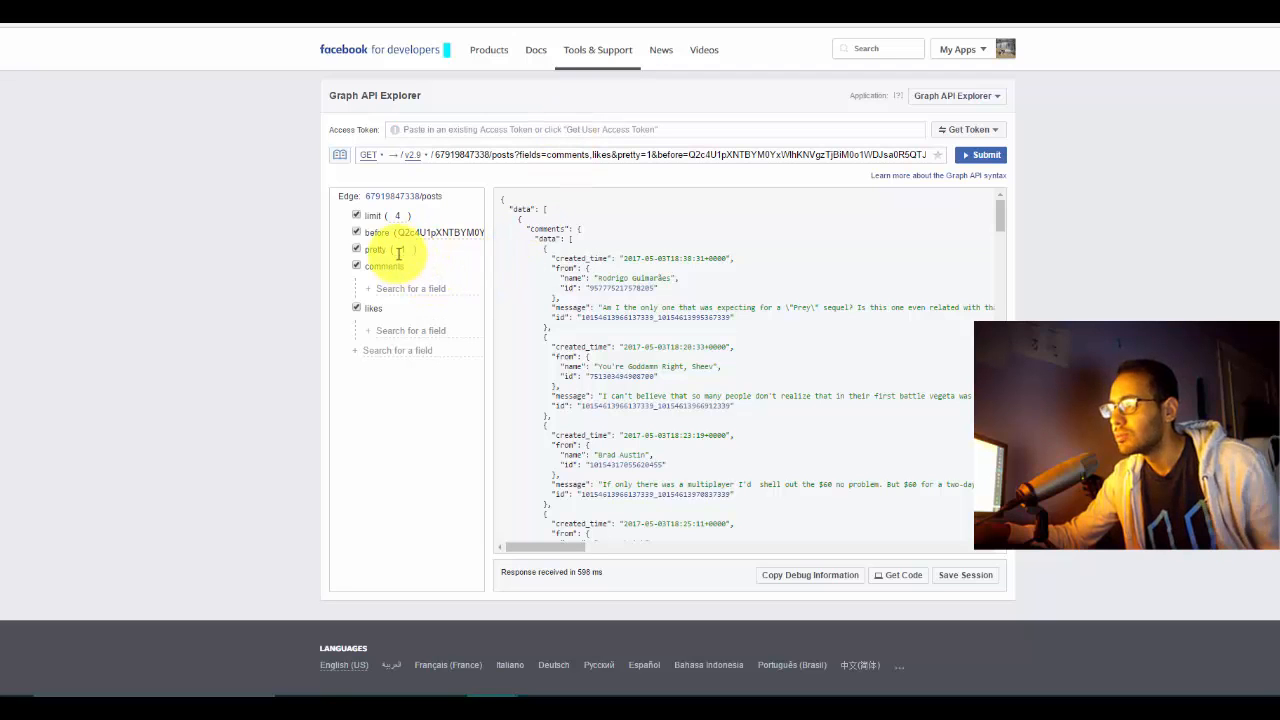
# Drop the before and pretty parameters and resubmit the posts query with comments, likes and limit(4)
pyautogui.rightClick(400, 220)
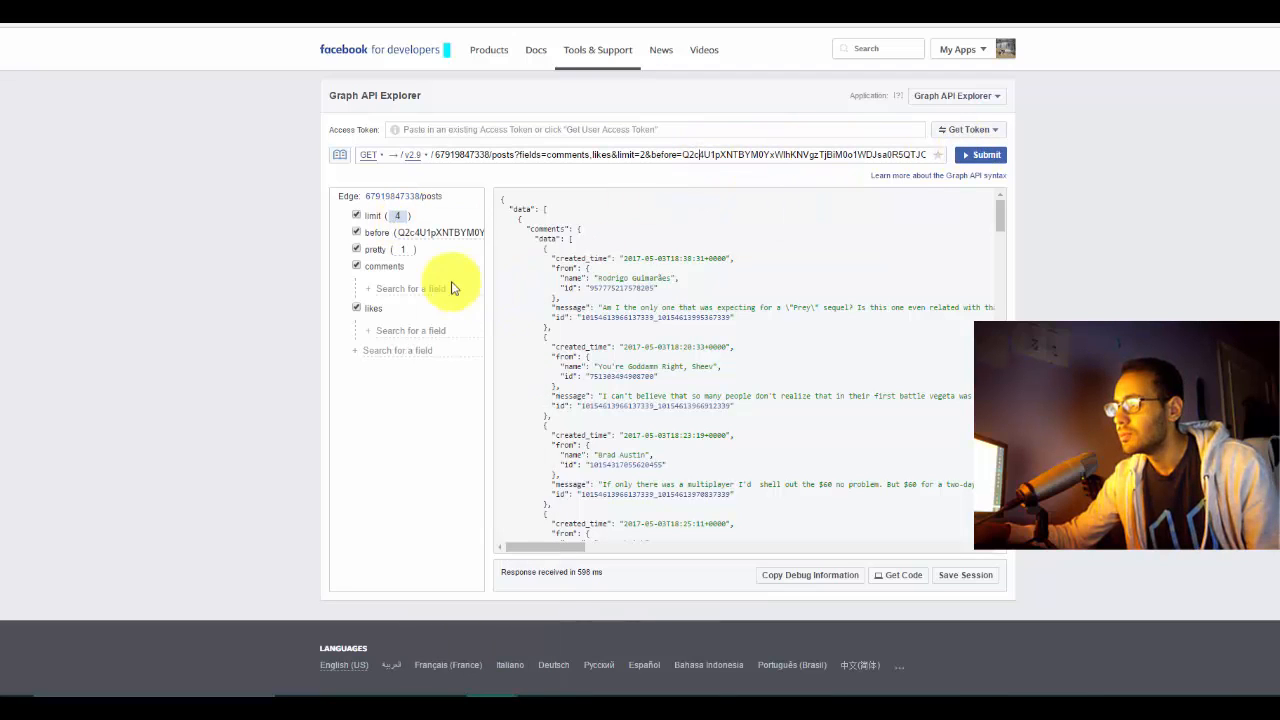
pyautogui.click(980, 156)
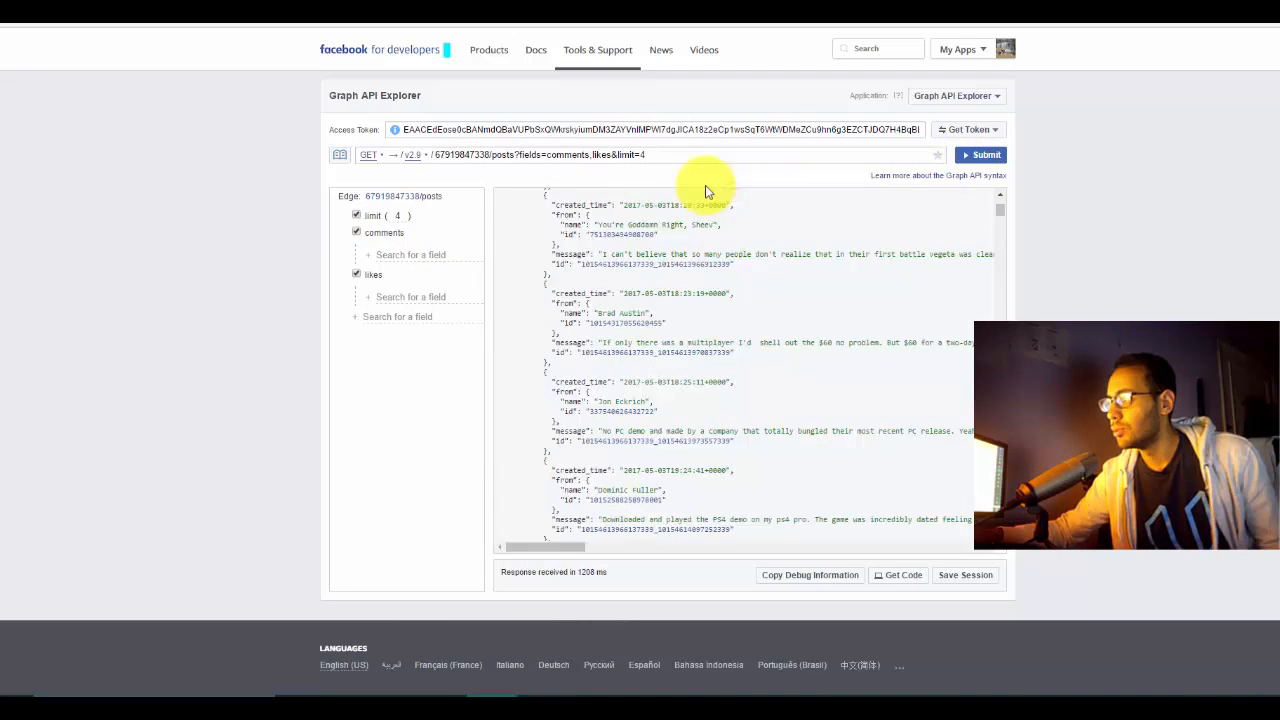
pyautogui.scroll(-3)
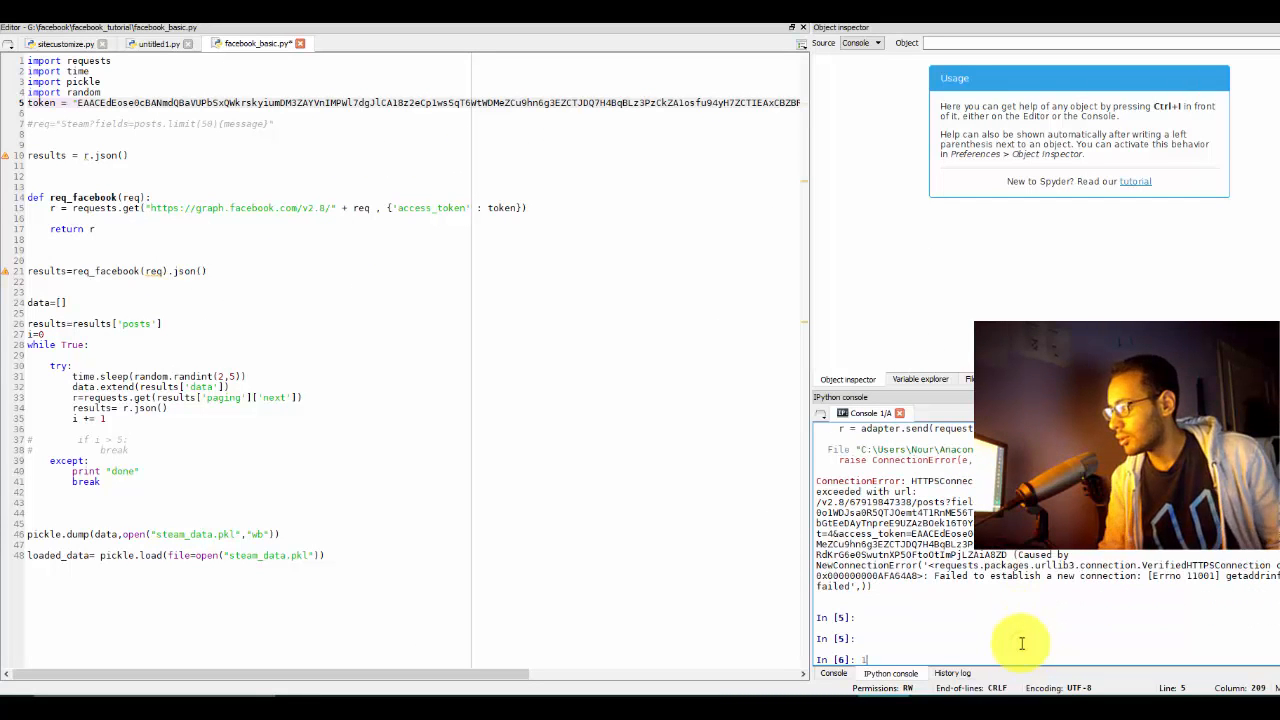
pyautogui.write('req_facebook')
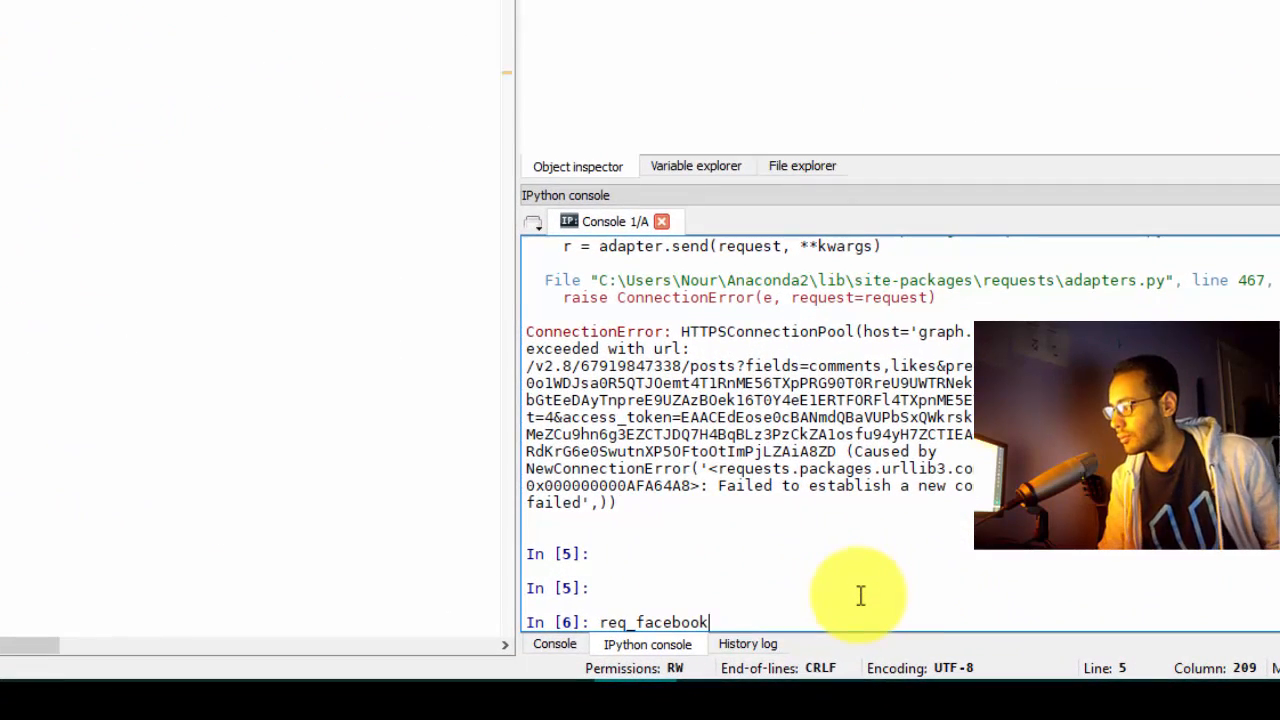
pyautogui.write('("67919847338/posts?fields=comments,likes&limit=4"')
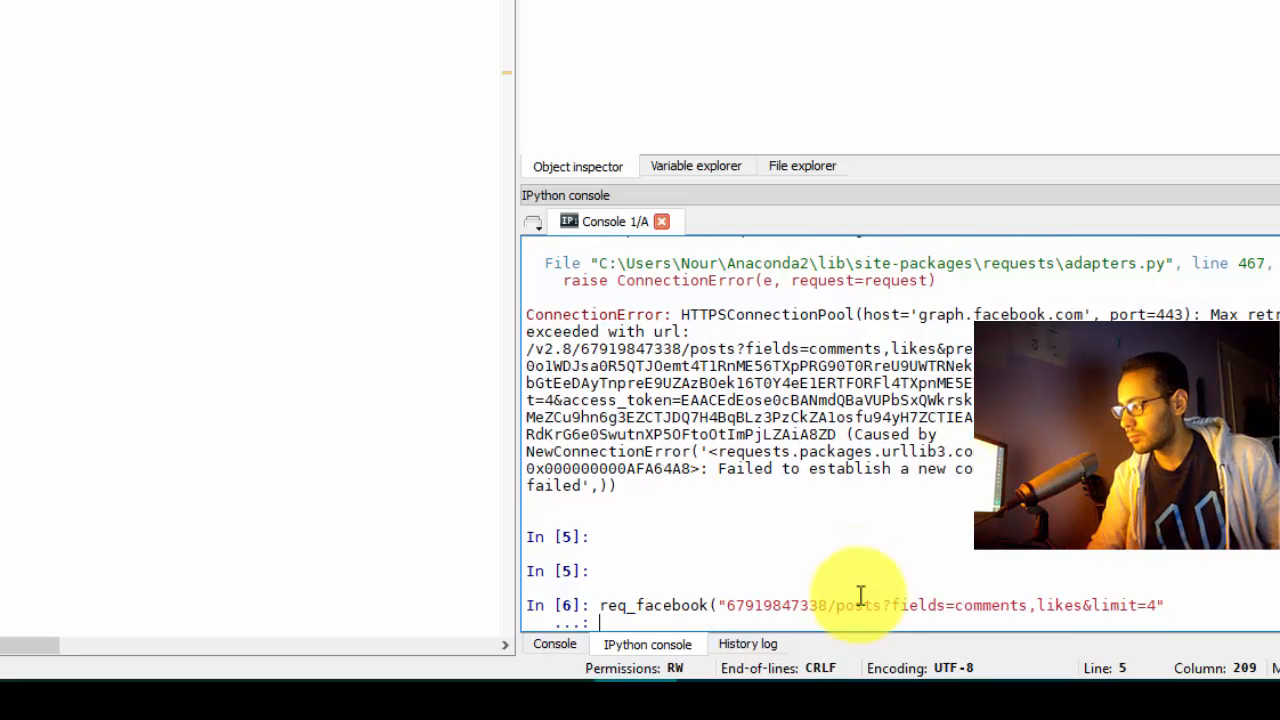
pyautogui.write(')')
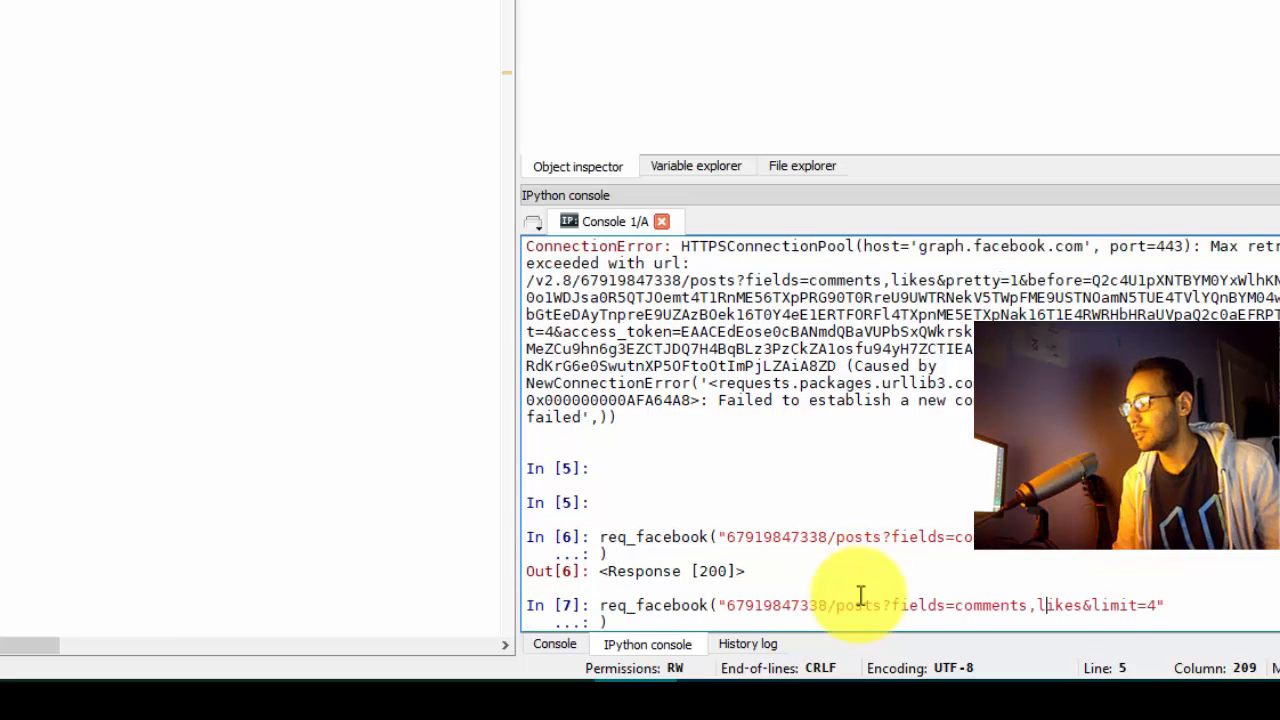
pyautogui.write('a')
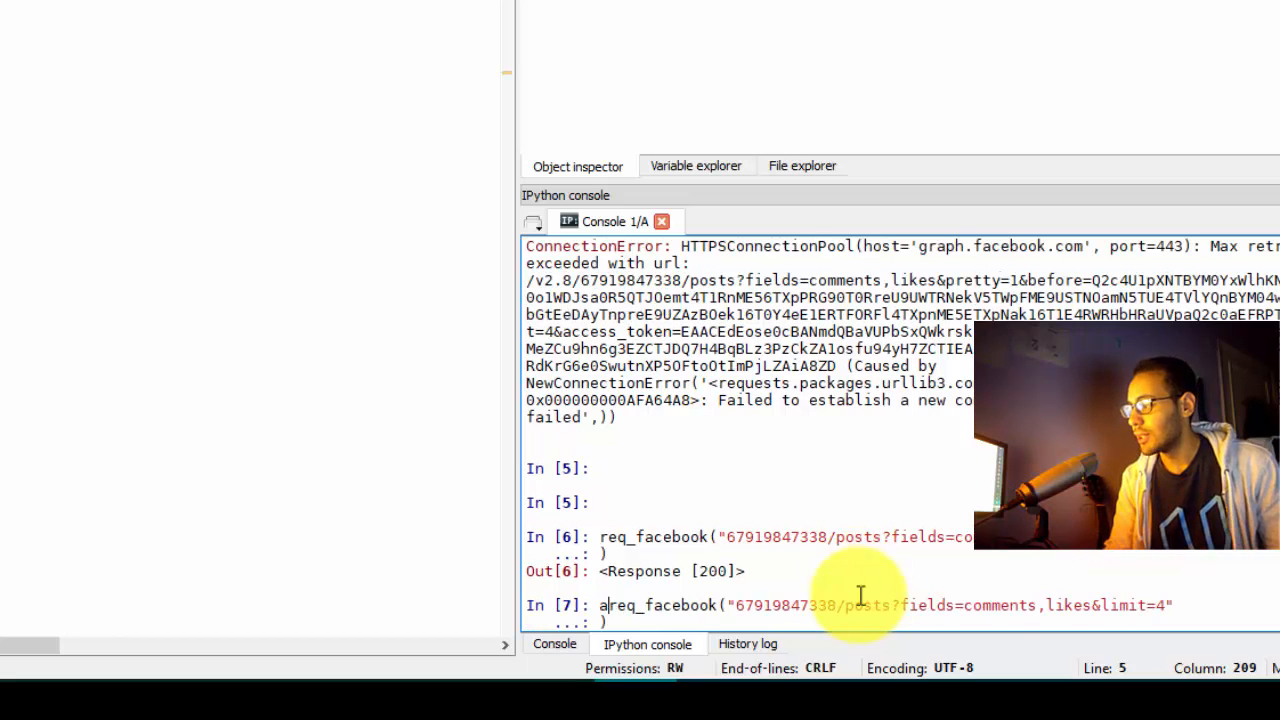
pyautogui.write('r=')
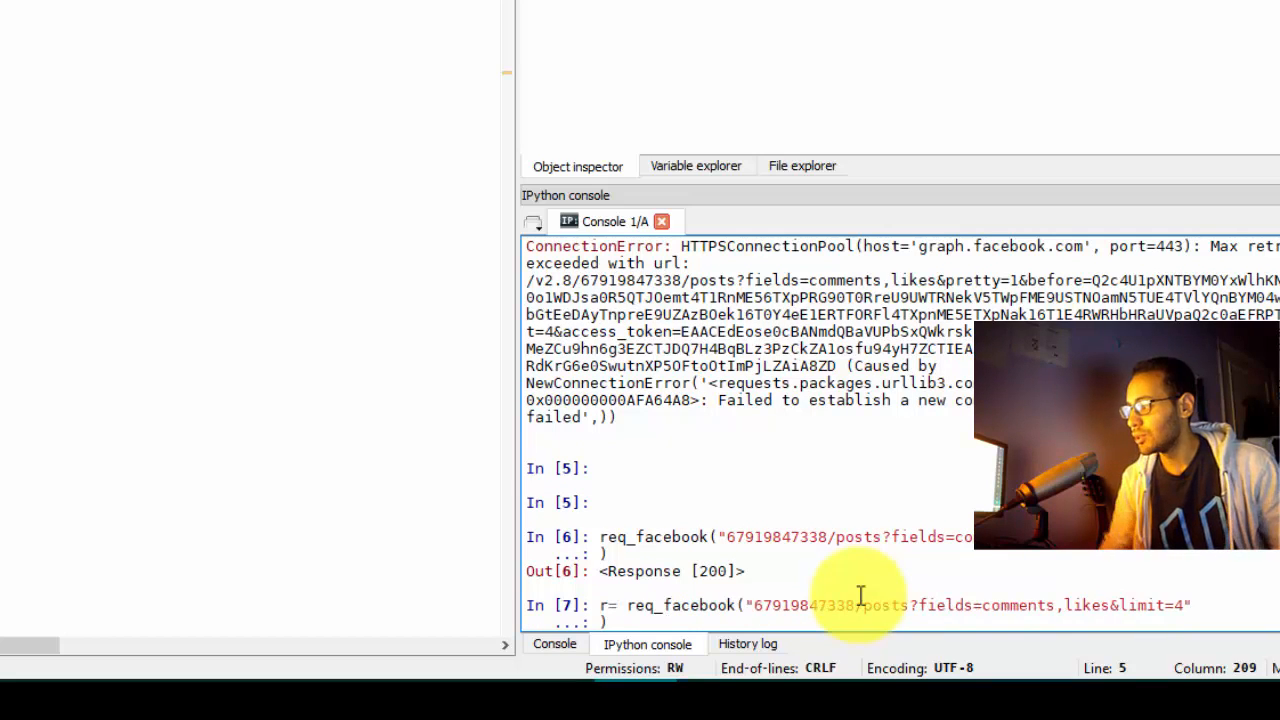
pyautogui.scroll(-3)
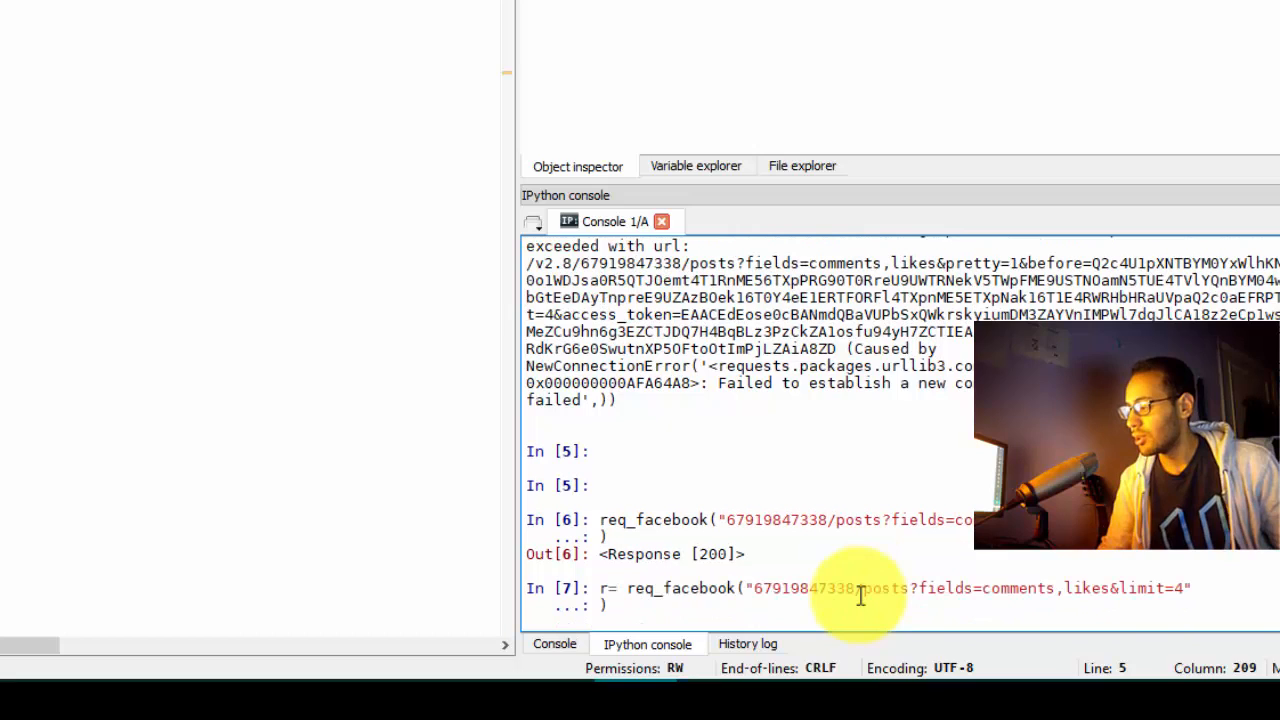
pyautogui.press('Return')
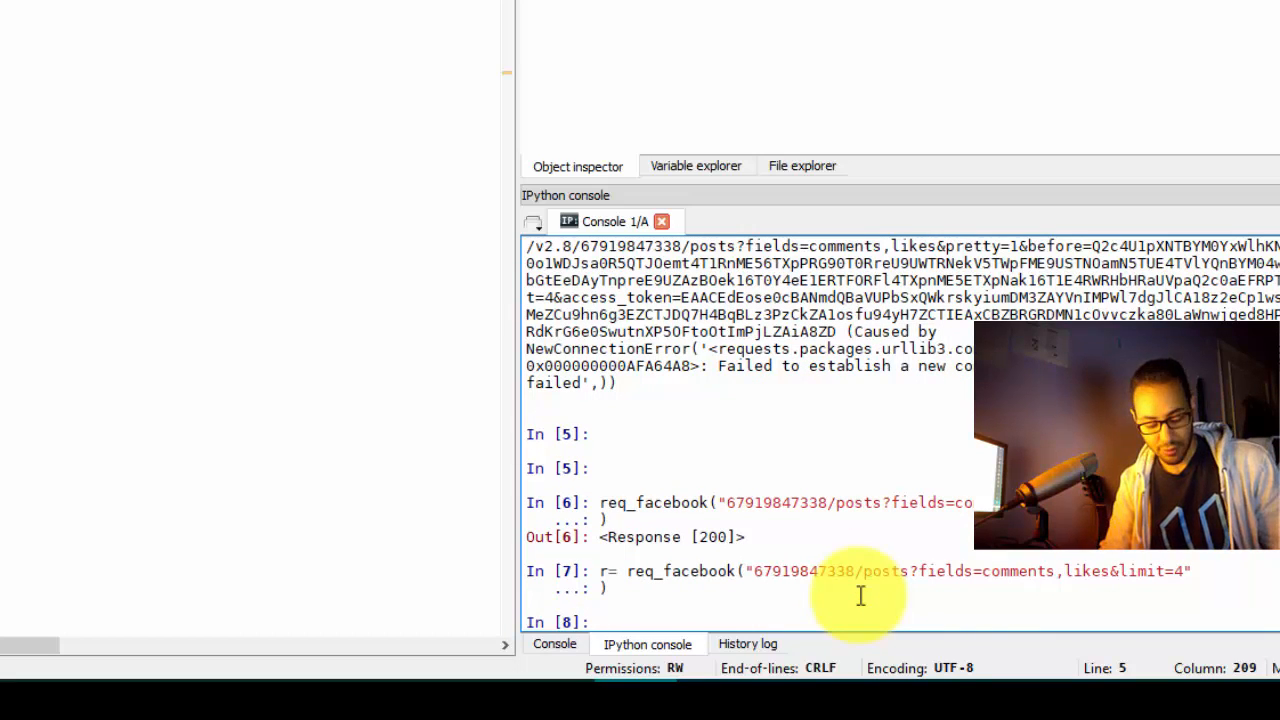
# Check r and r.json(), then keep the parsed JSON response as result
pyautogui.write('r.json(')
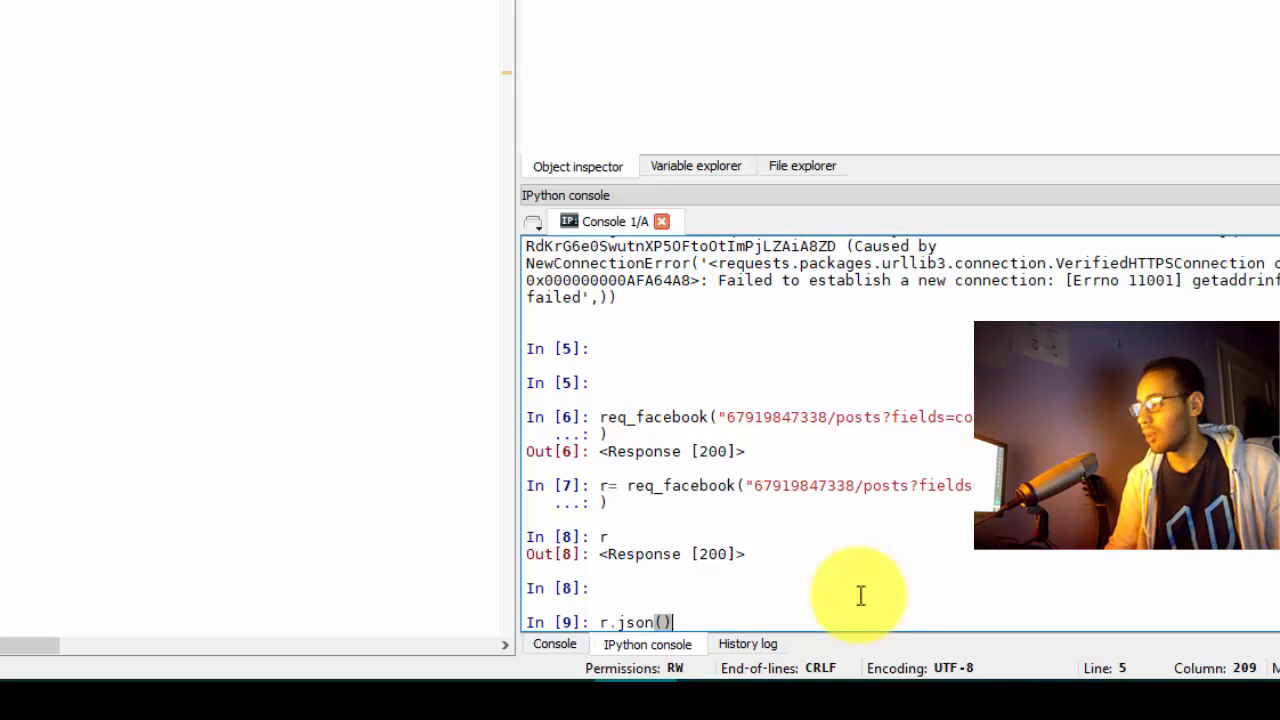
pyautogui.press('Return')
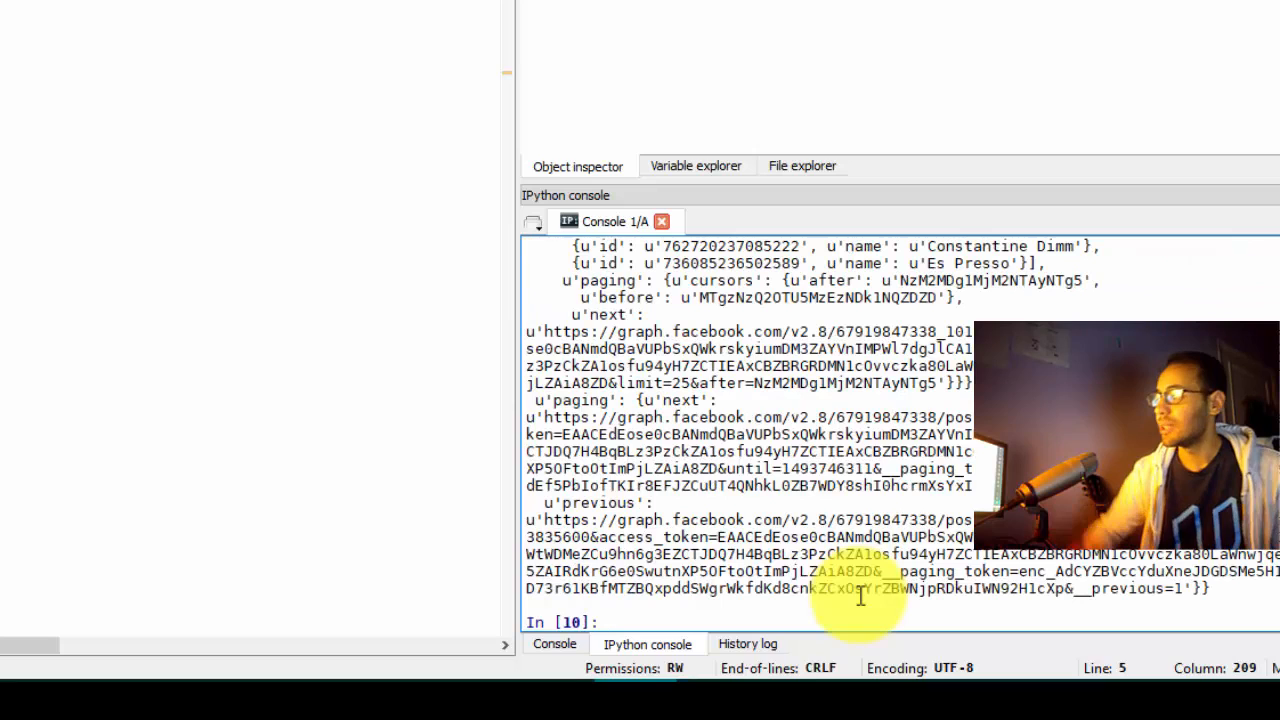
pyautogui.write('r.json()')
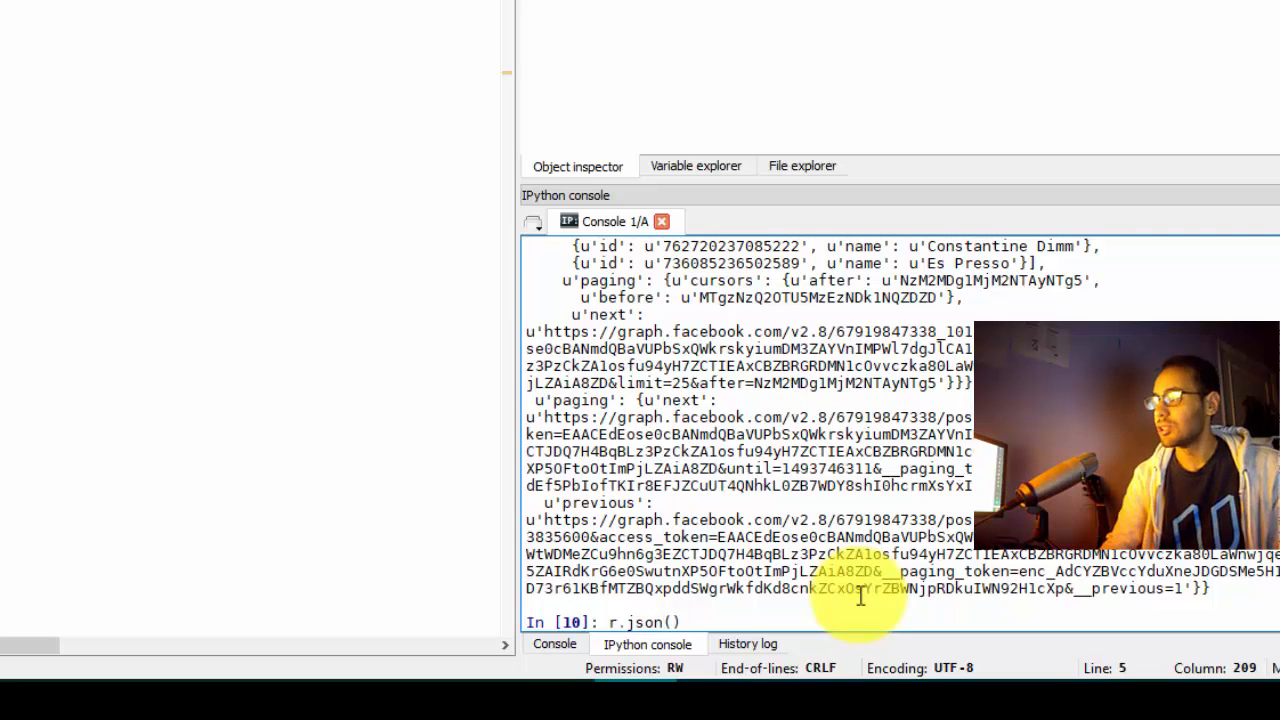
pyautogui.write('obj')
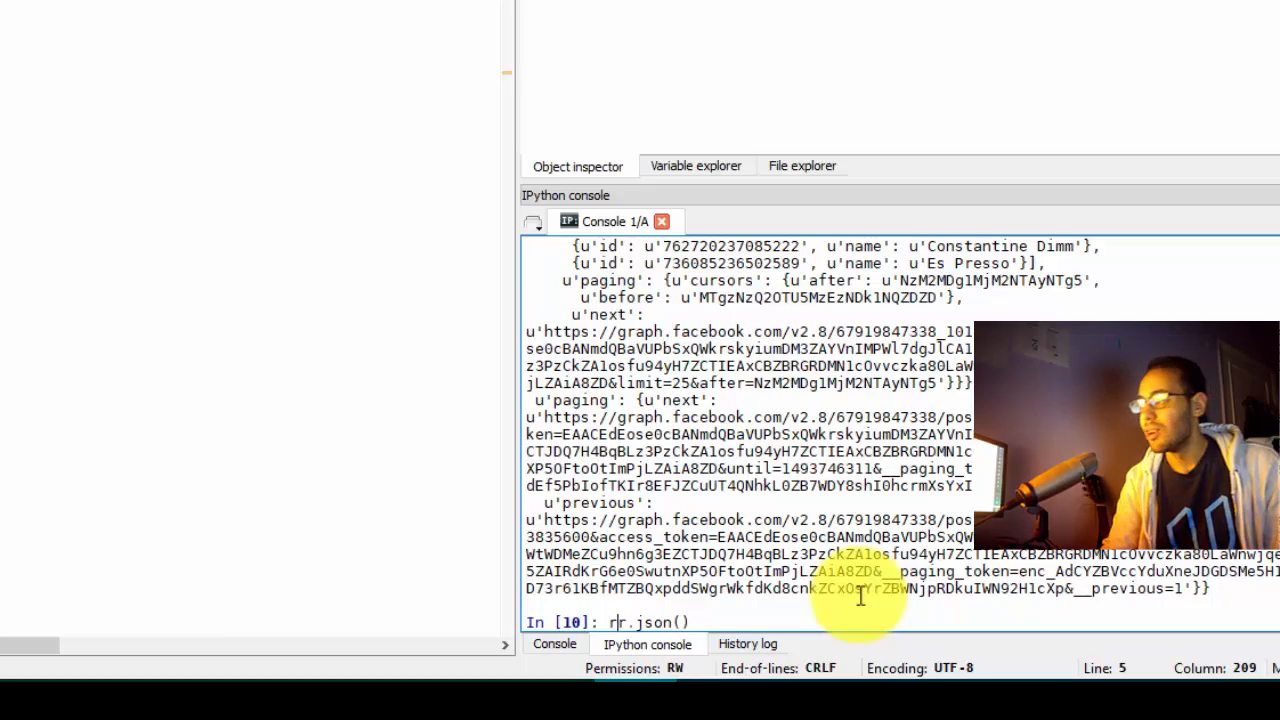
pyautogui.press('Return')
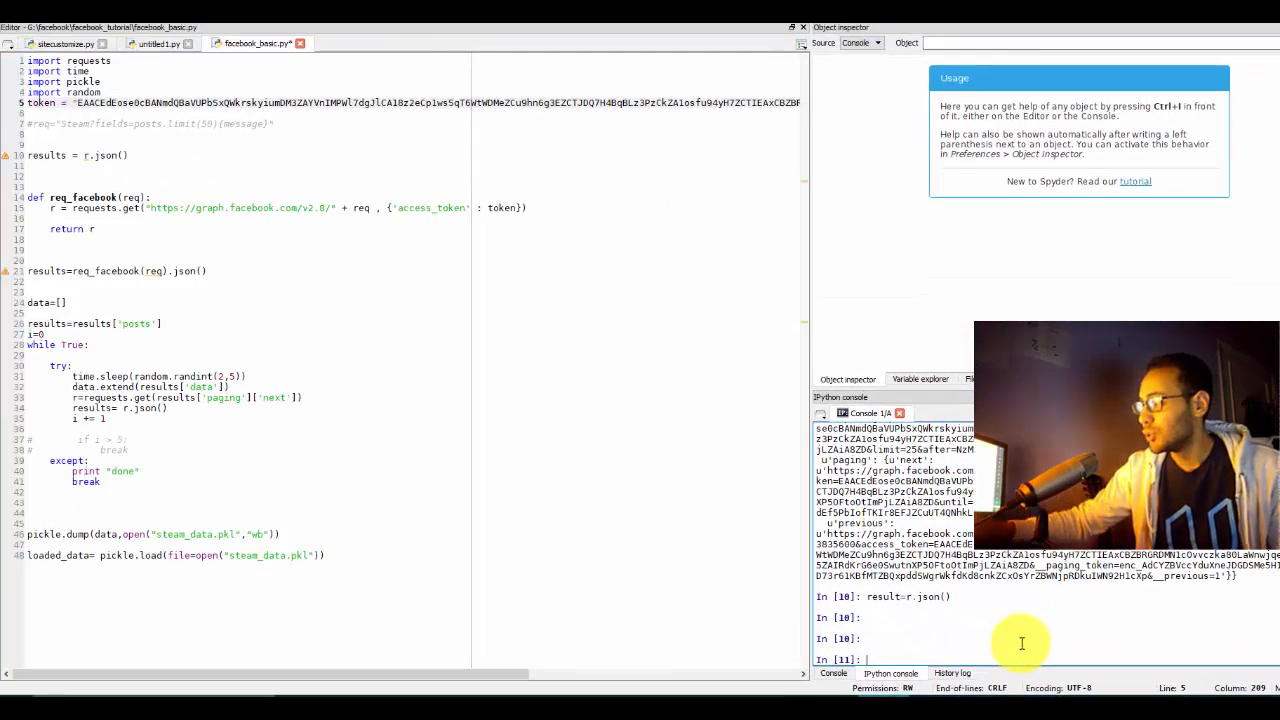
# Inspect result in Variable explorer and view the first post's comments, id and likes
pyautogui.click(918, 378)
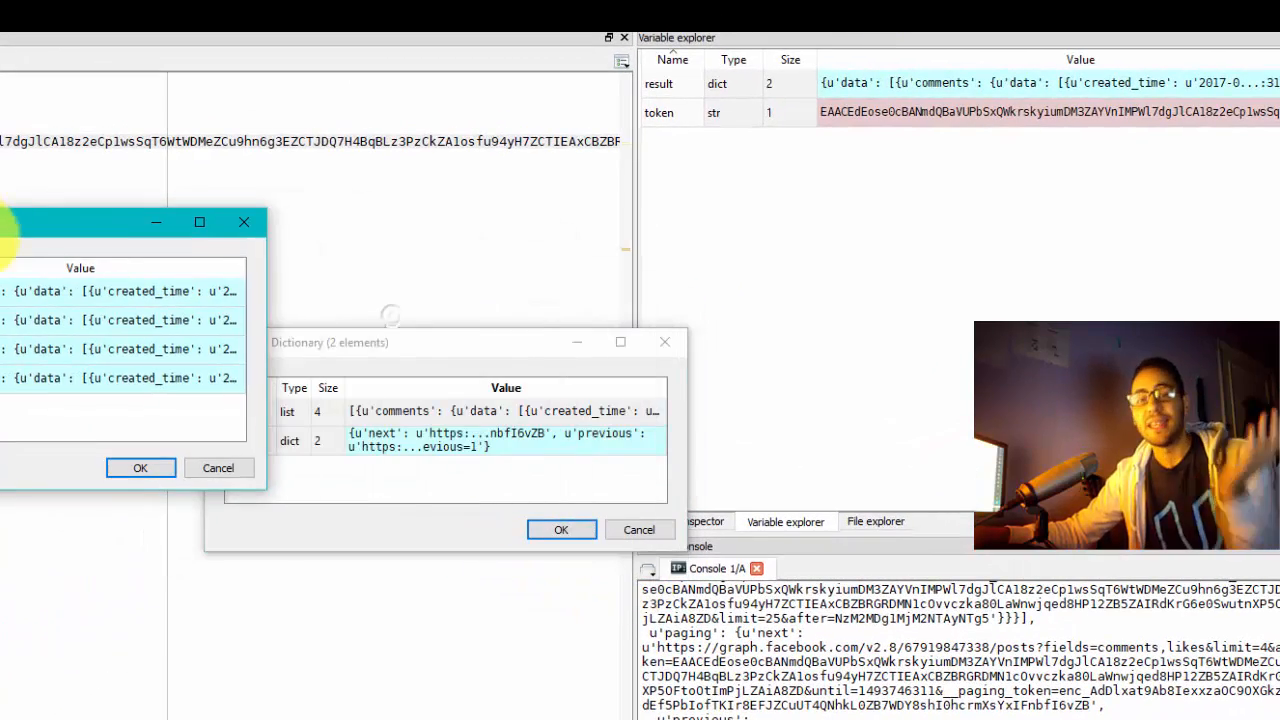
pyautogui.click(120, 292)
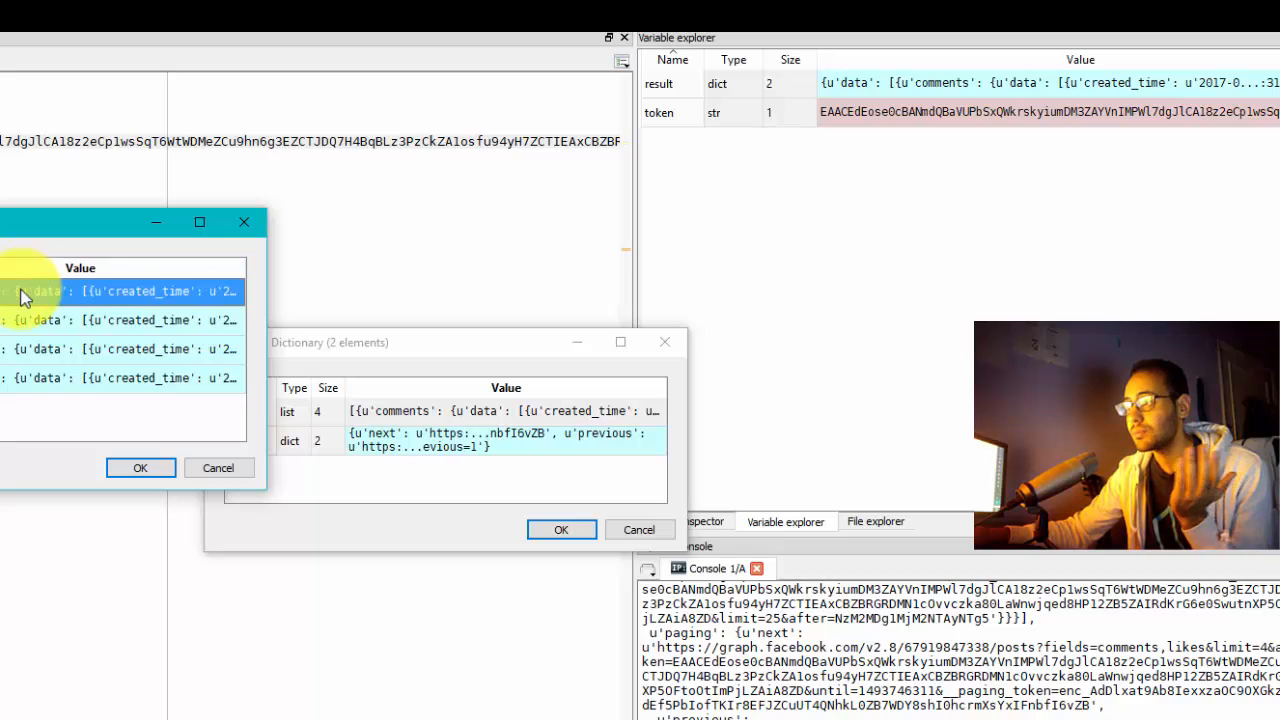
pyautogui.doubleClick(504, 412)
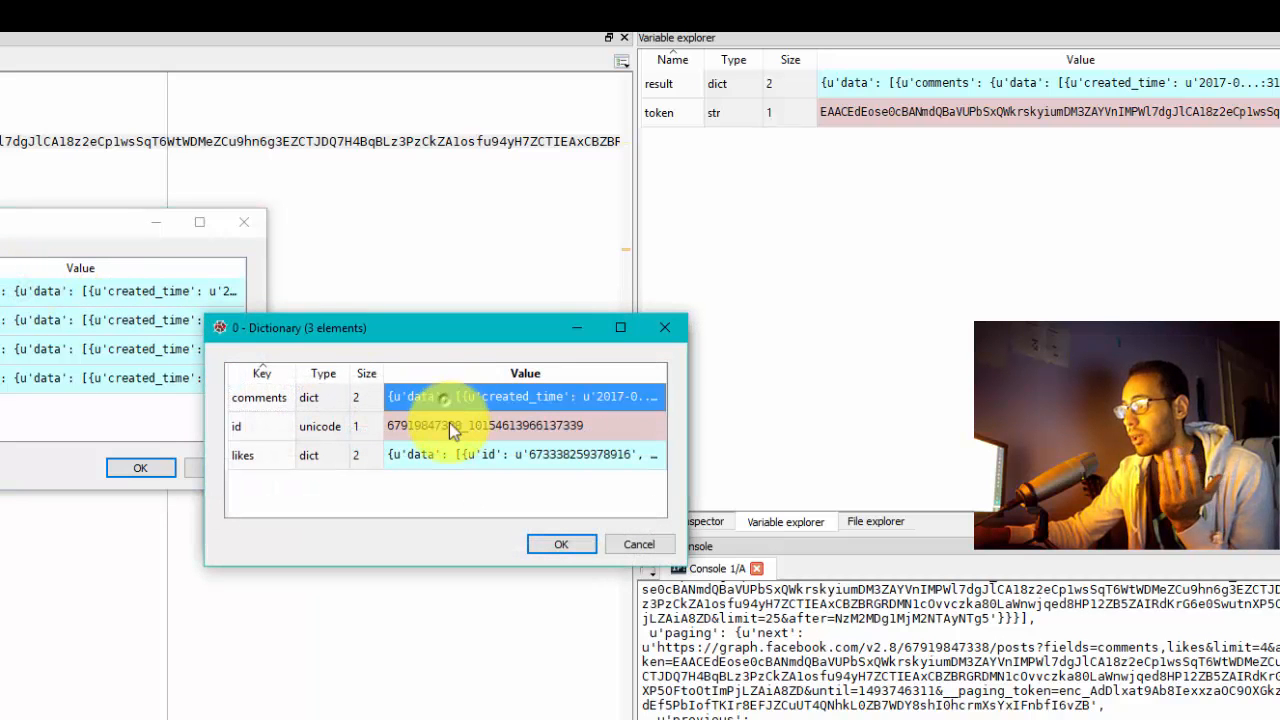
pyautogui.moveTo(456, 418)
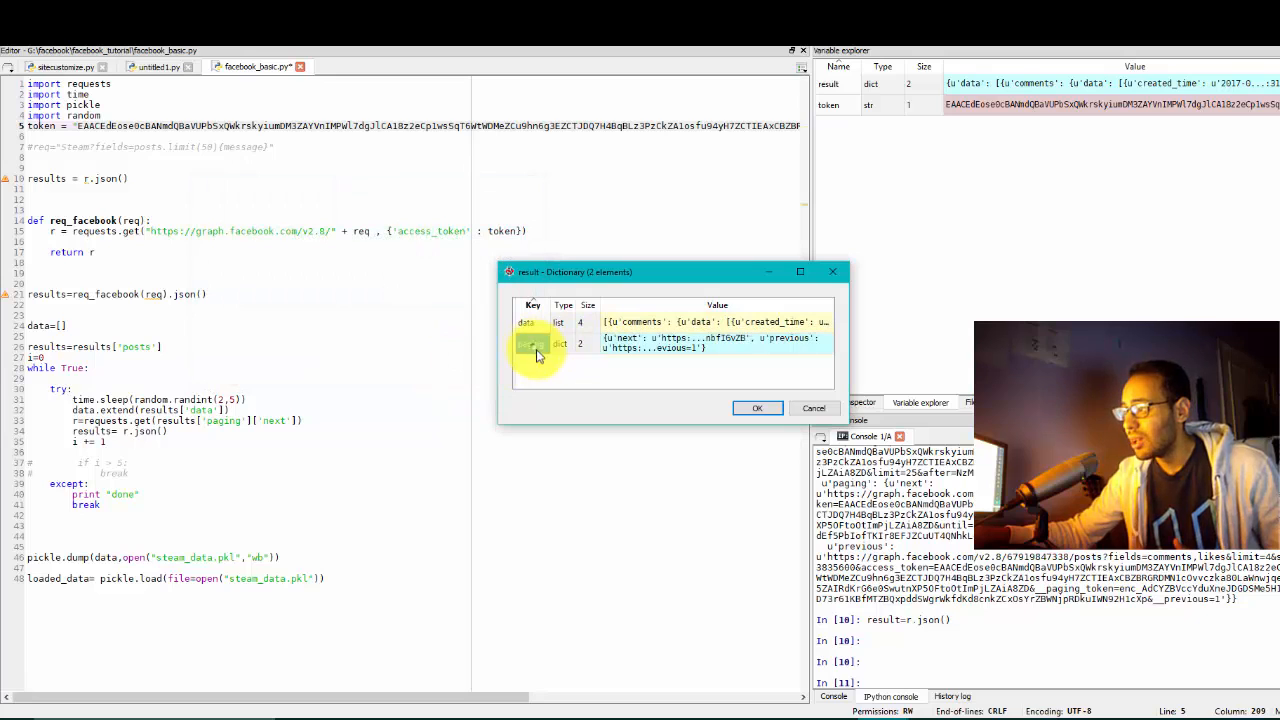
# Open the paging entry and read the full next-page URL, then close the viewers
pyautogui.click(530, 344)
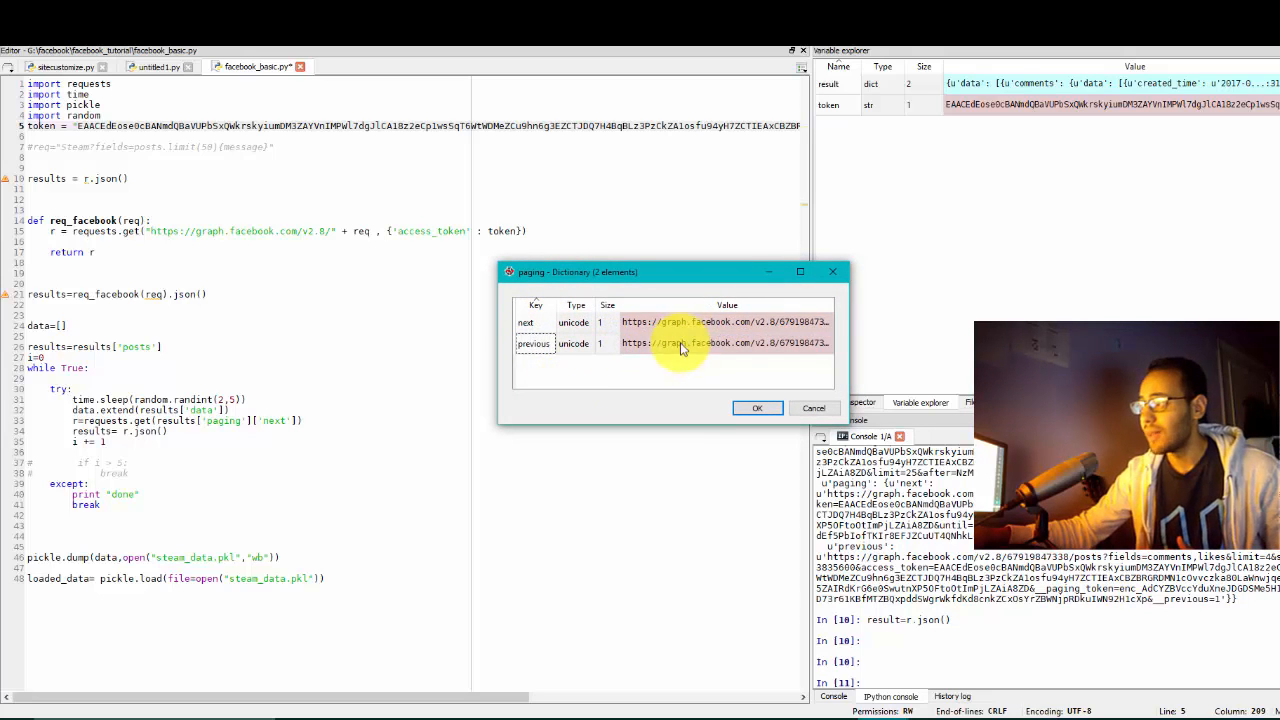
pyautogui.click(724, 344)
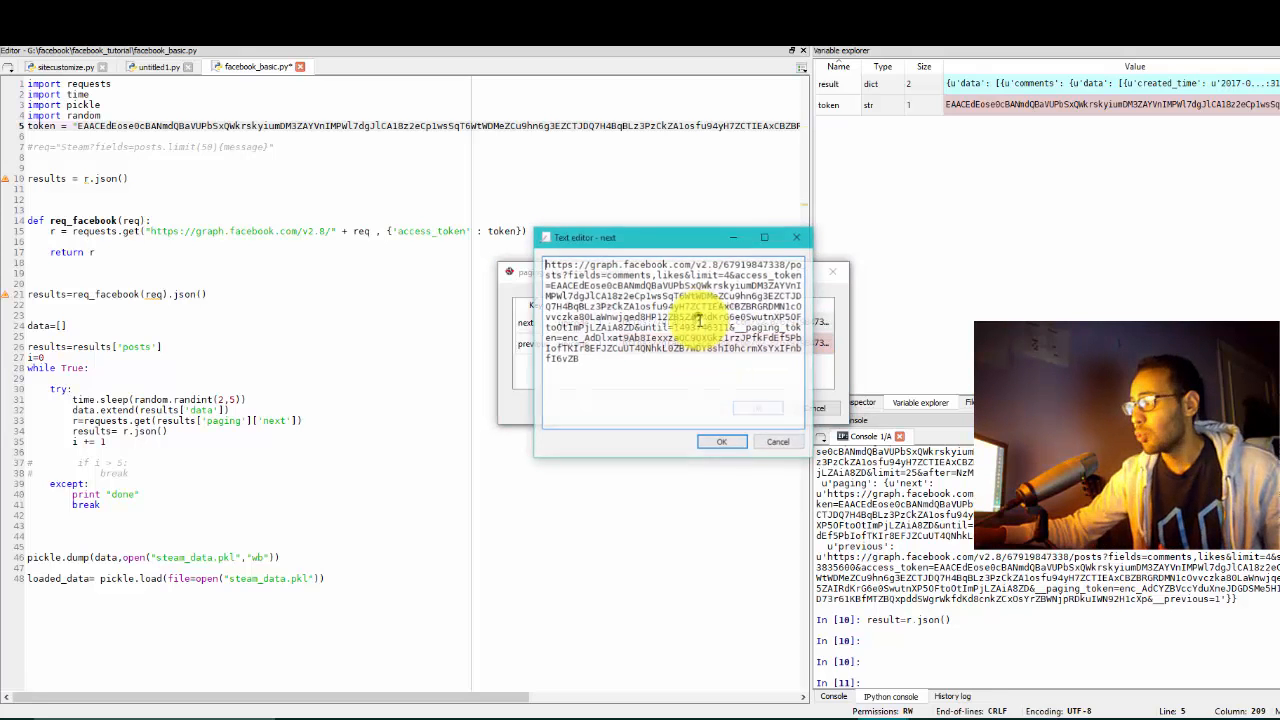
pyautogui.click(720, 442)
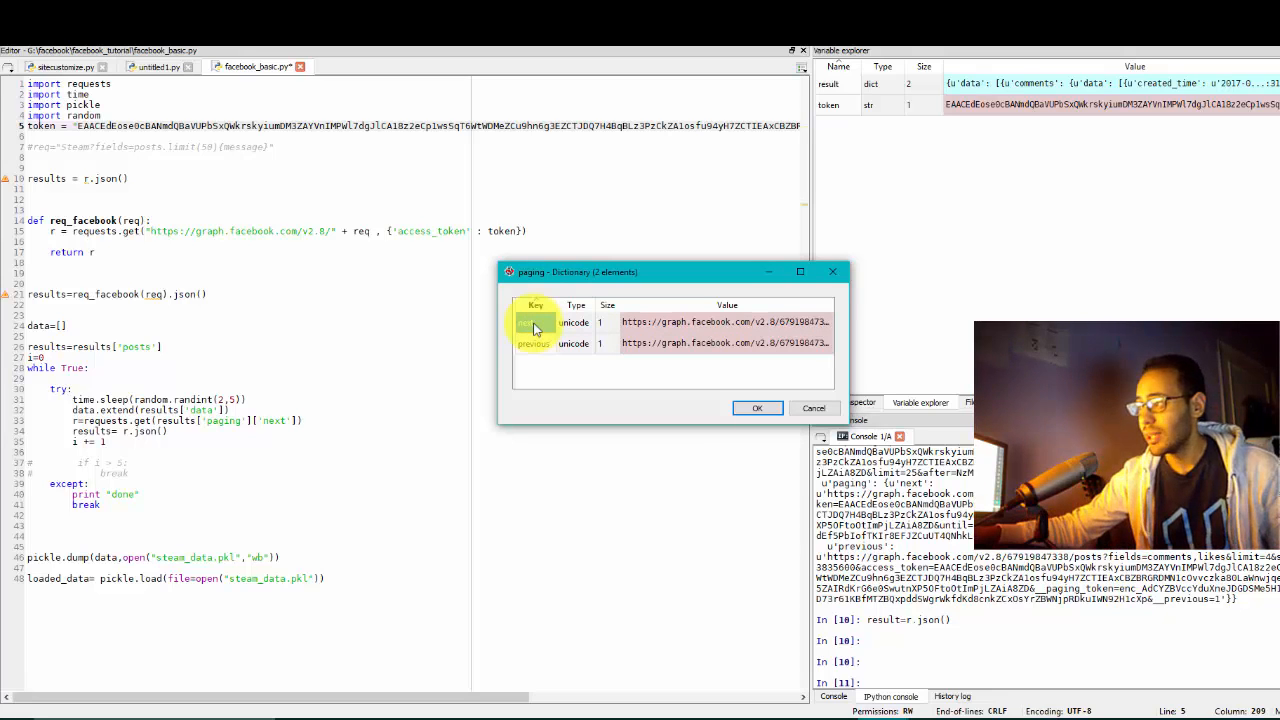
pyautogui.doubleClick(724, 322)
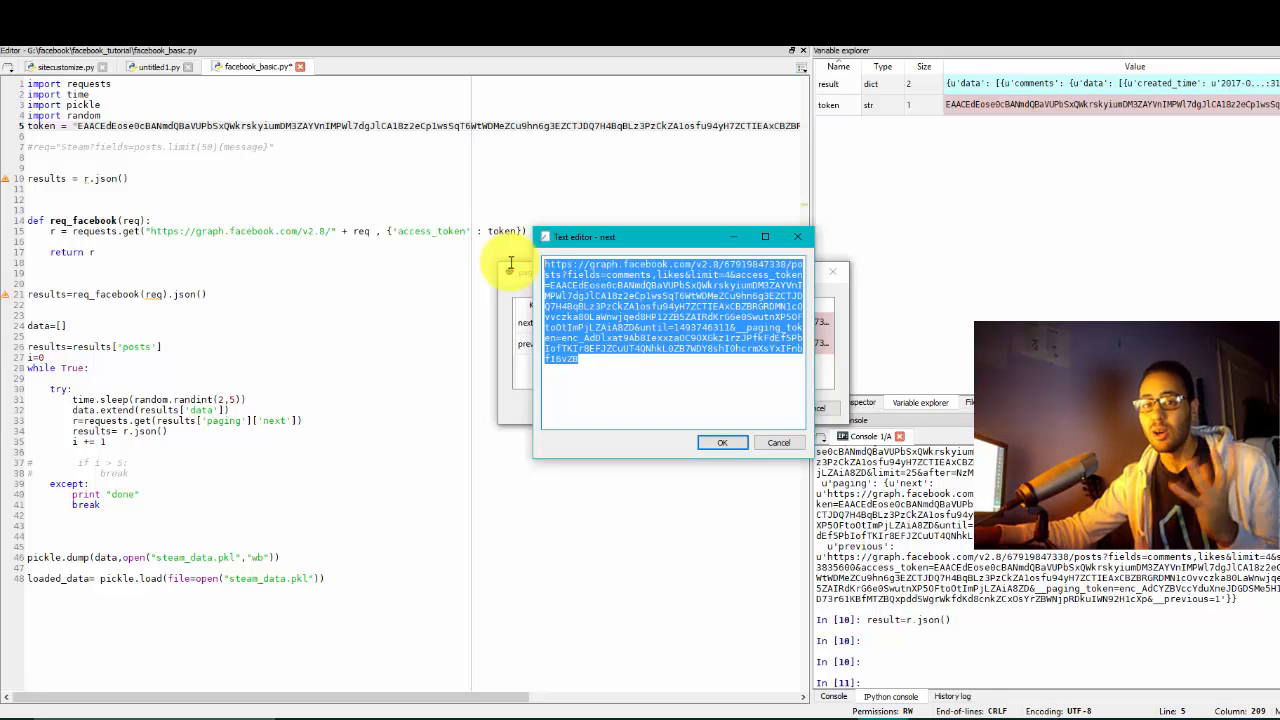
pyautogui.moveTo(722, 444)
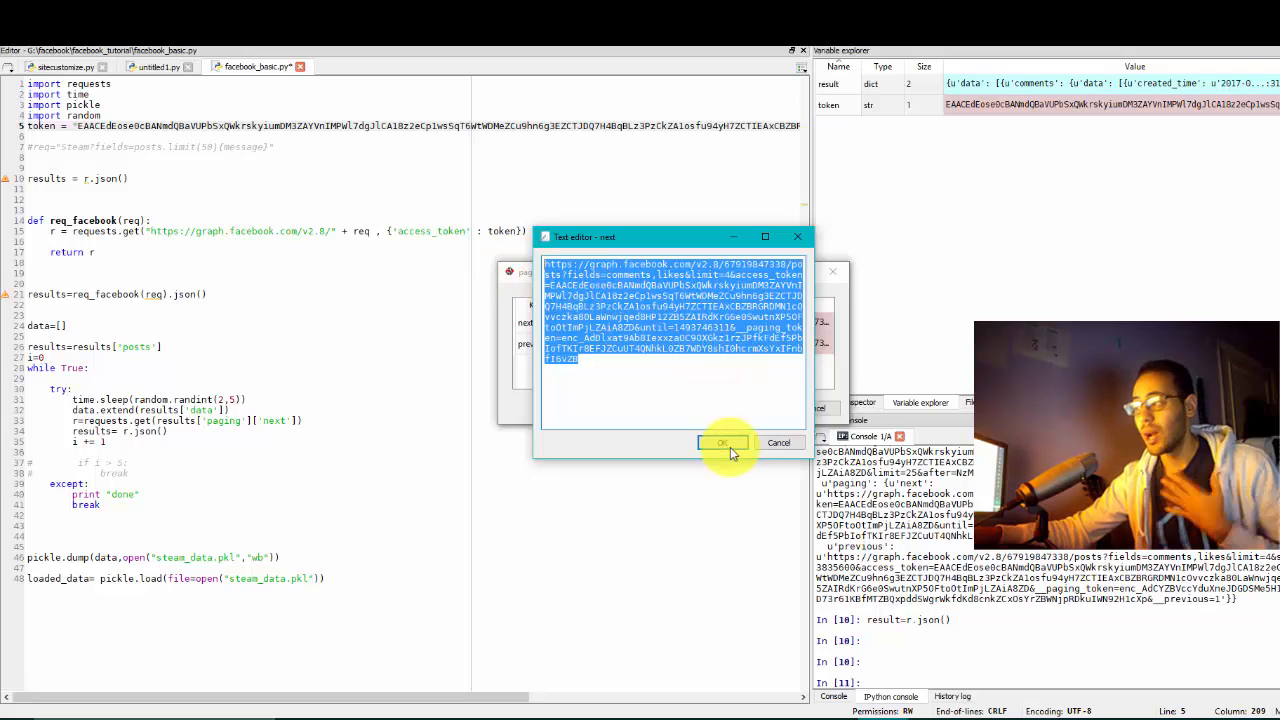
pyautogui.click(722, 442)
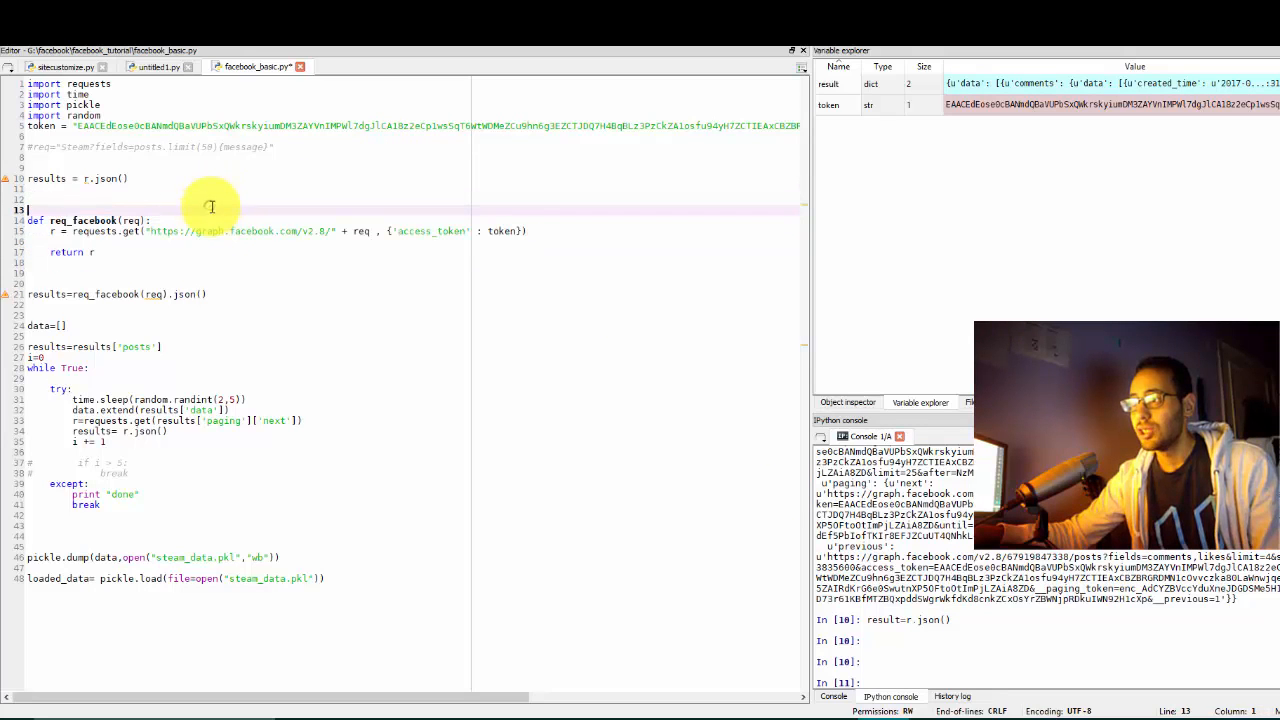
pyautogui.moveTo(30, 358); pyautogui.dragTo(240, 400)
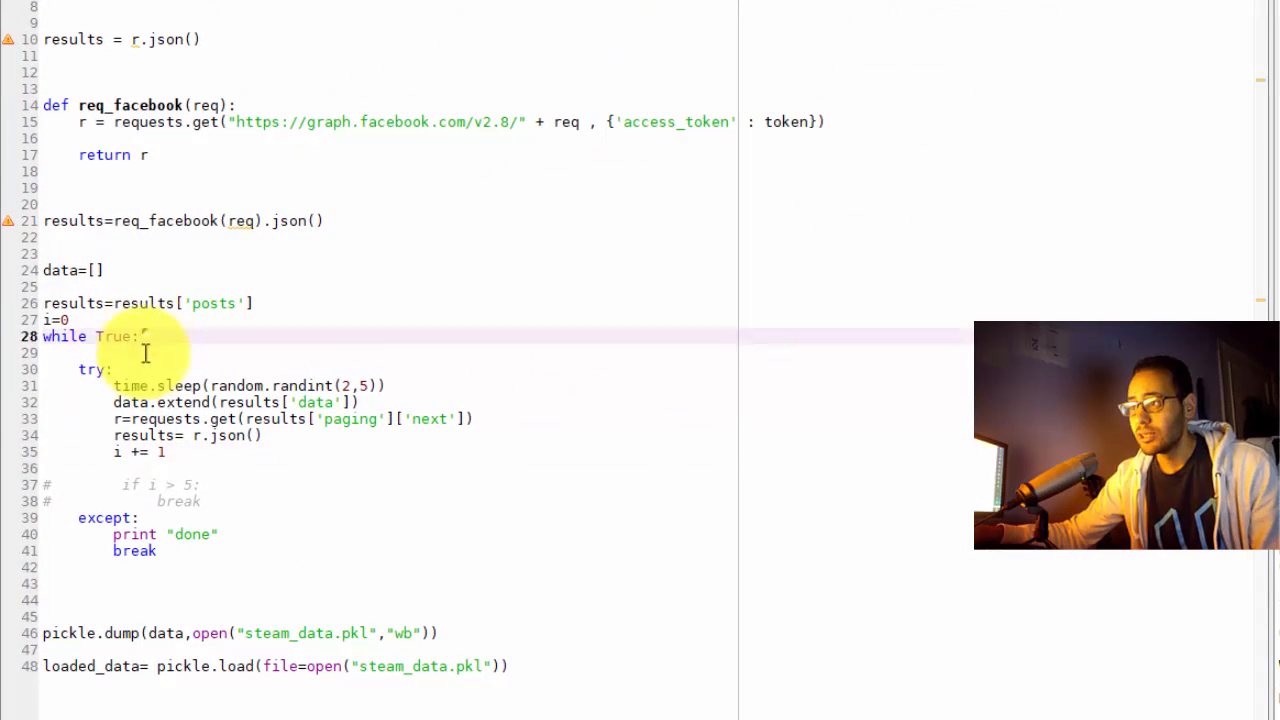
pyautogui.moveTo(144, 384); pyautogui.dragTo(360, 402)
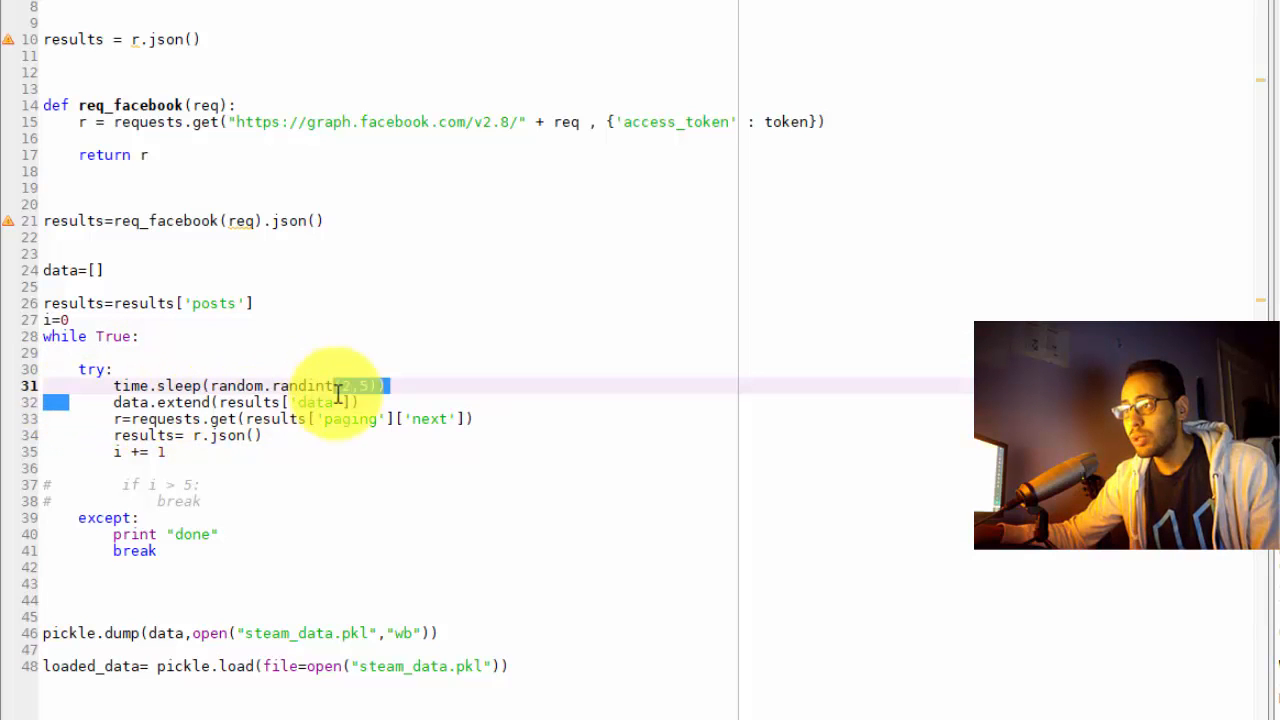
pyautogui.click(72, 270)
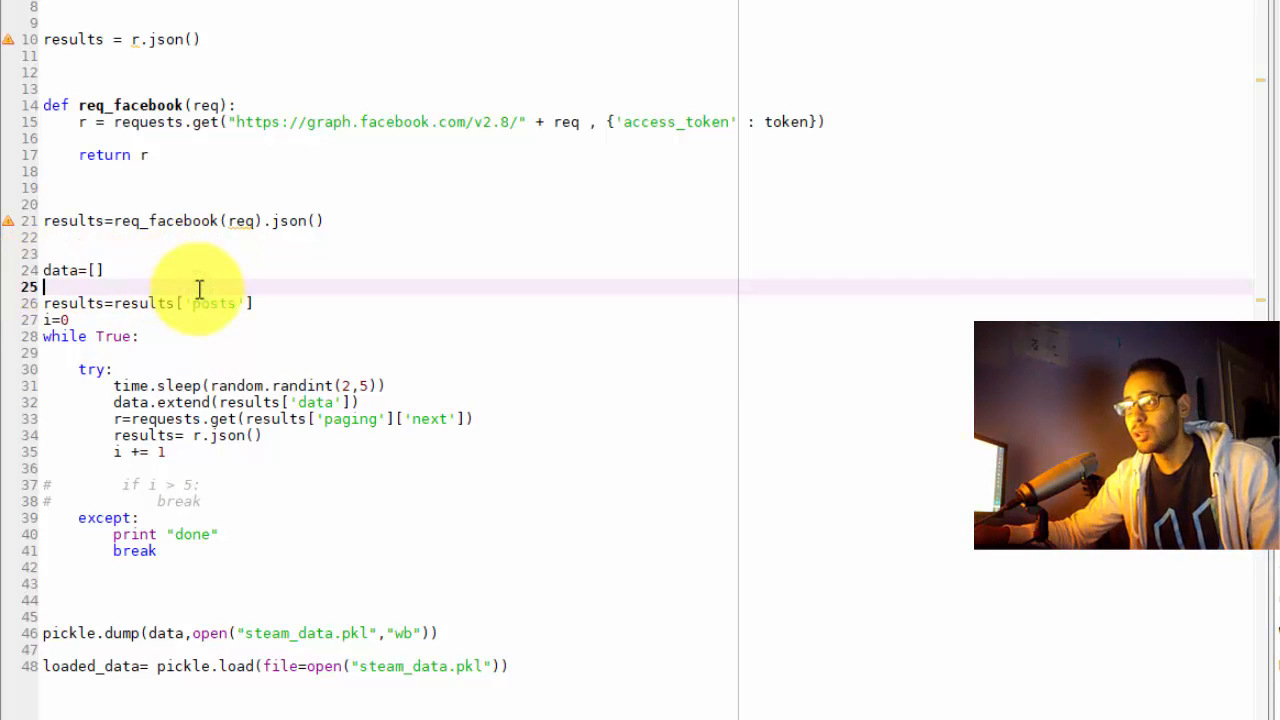
pyautogui.doubleClick(72, 270)
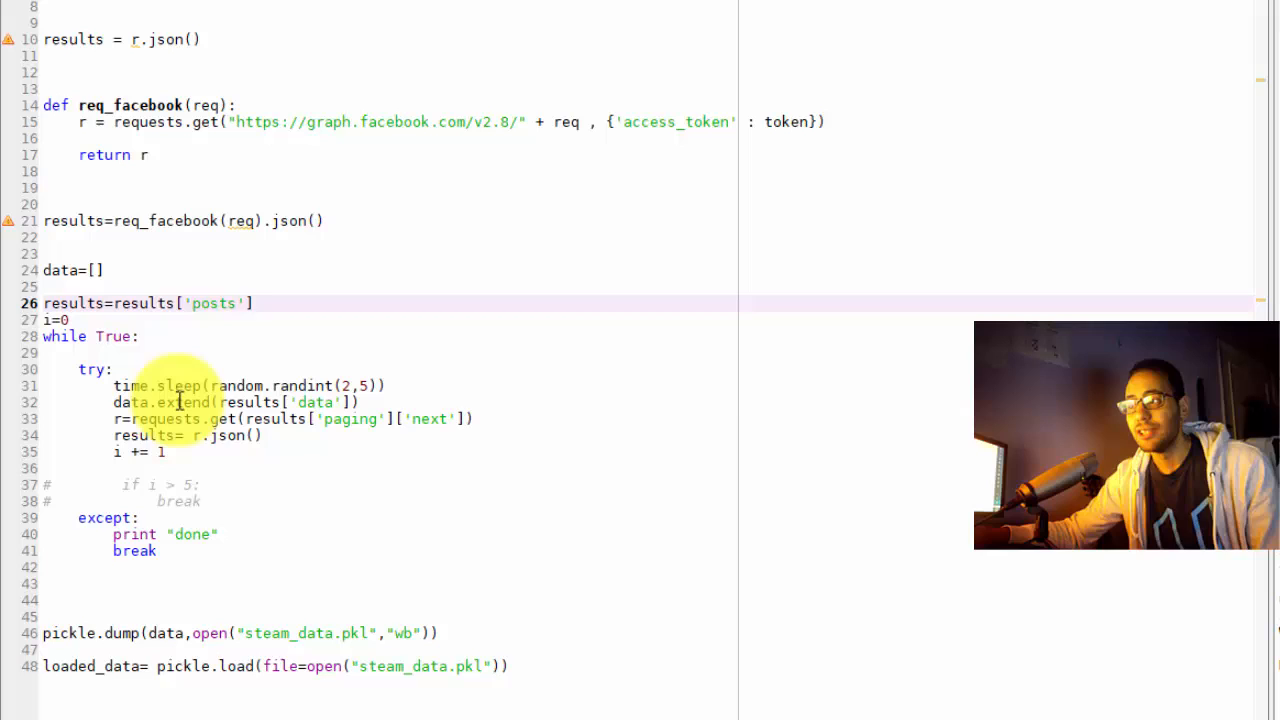
pyautogui.click(200, 402)
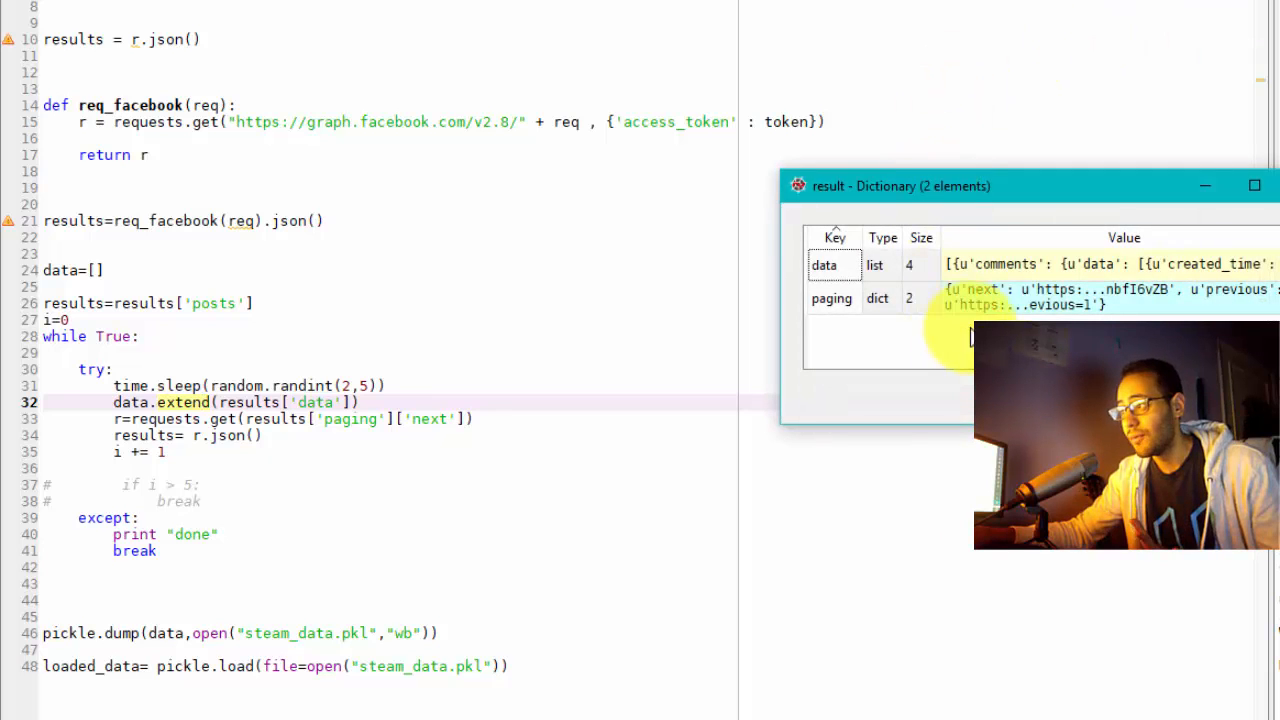
pyautogui.doubleClick(824, 264)
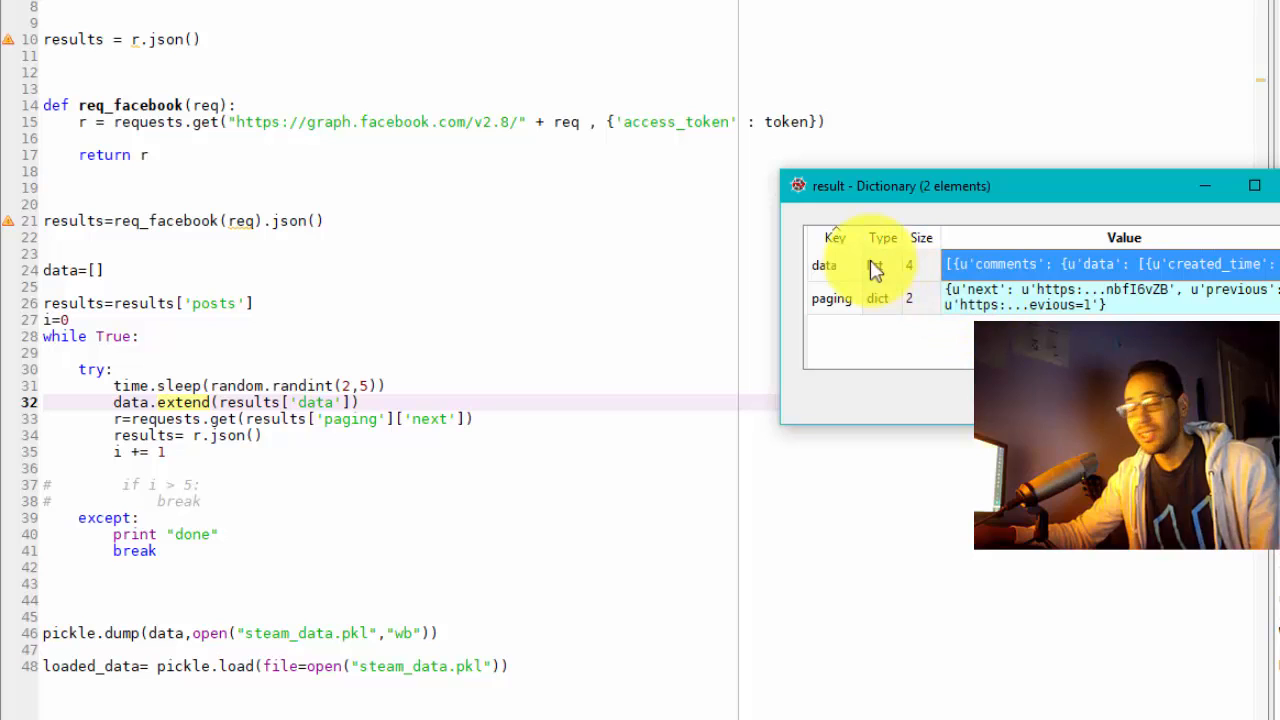
pyautogui.click(824, 264)
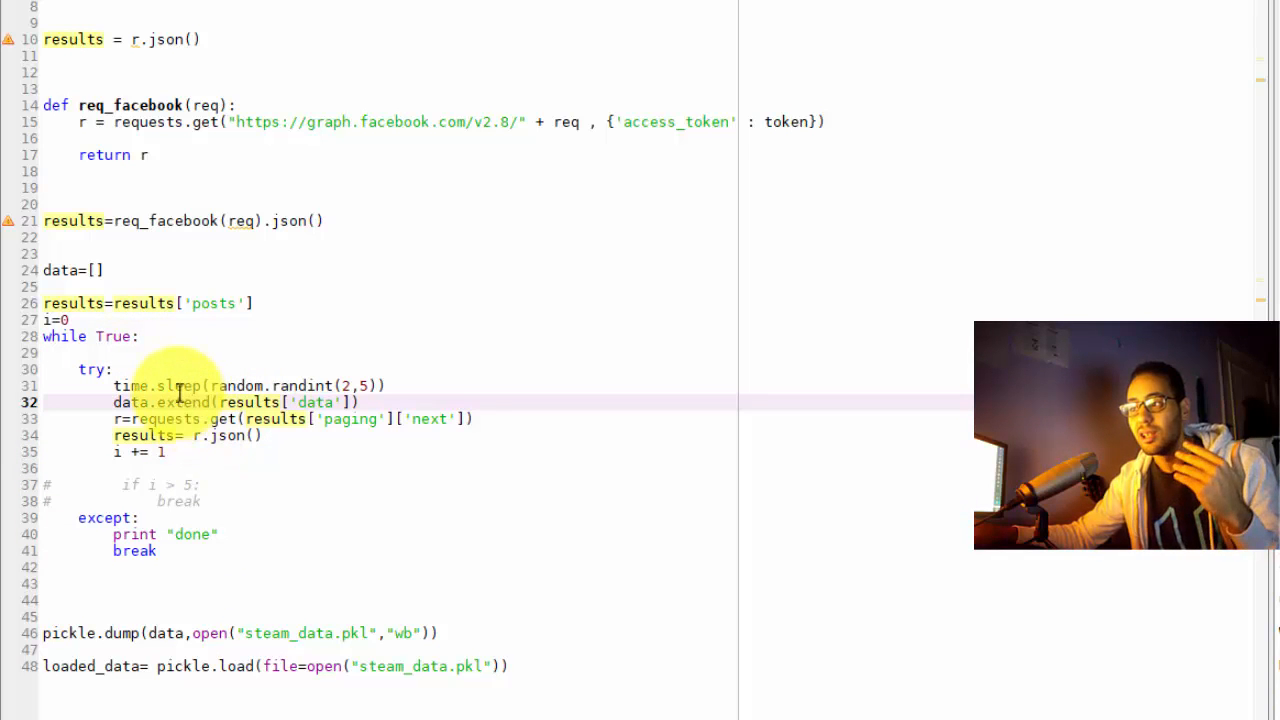
pyautogui.moveTo(116, 368); pyautogui.dragTo(176, 484)
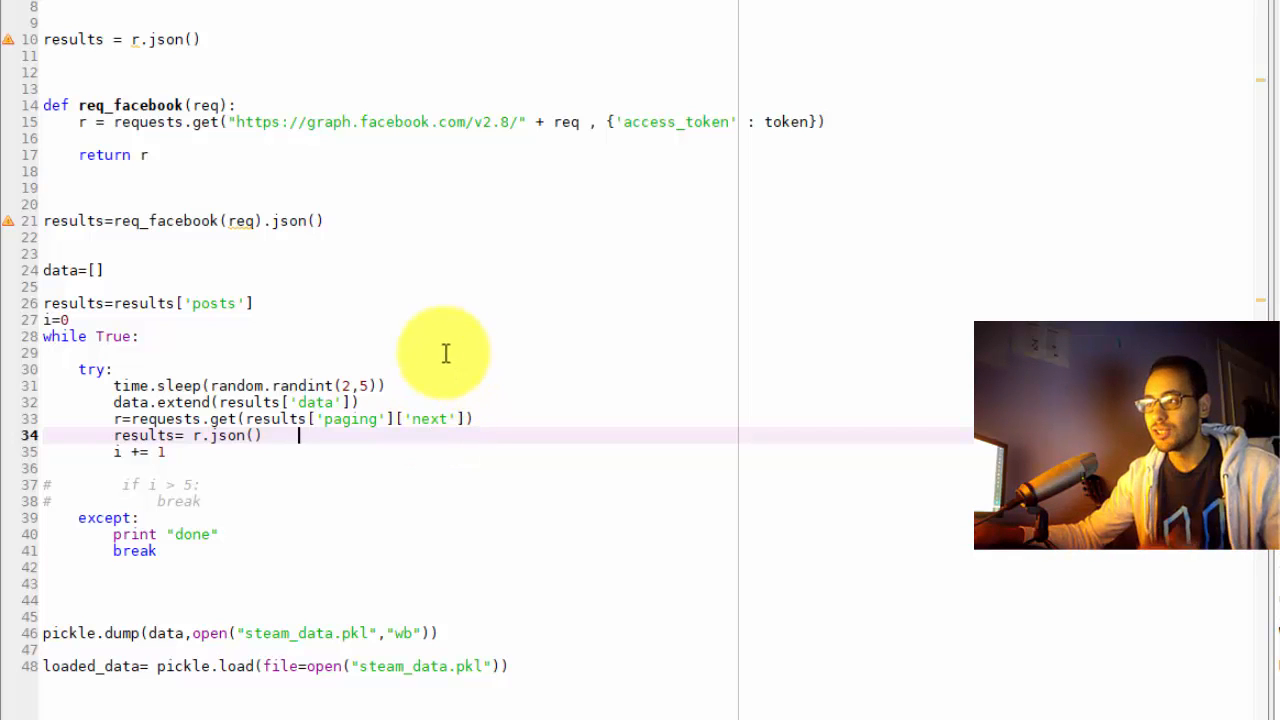
# Uncomment the 'if i > 5: break' check and select the counter and loop lines to the script's end
pyautogui.click(200, 484)
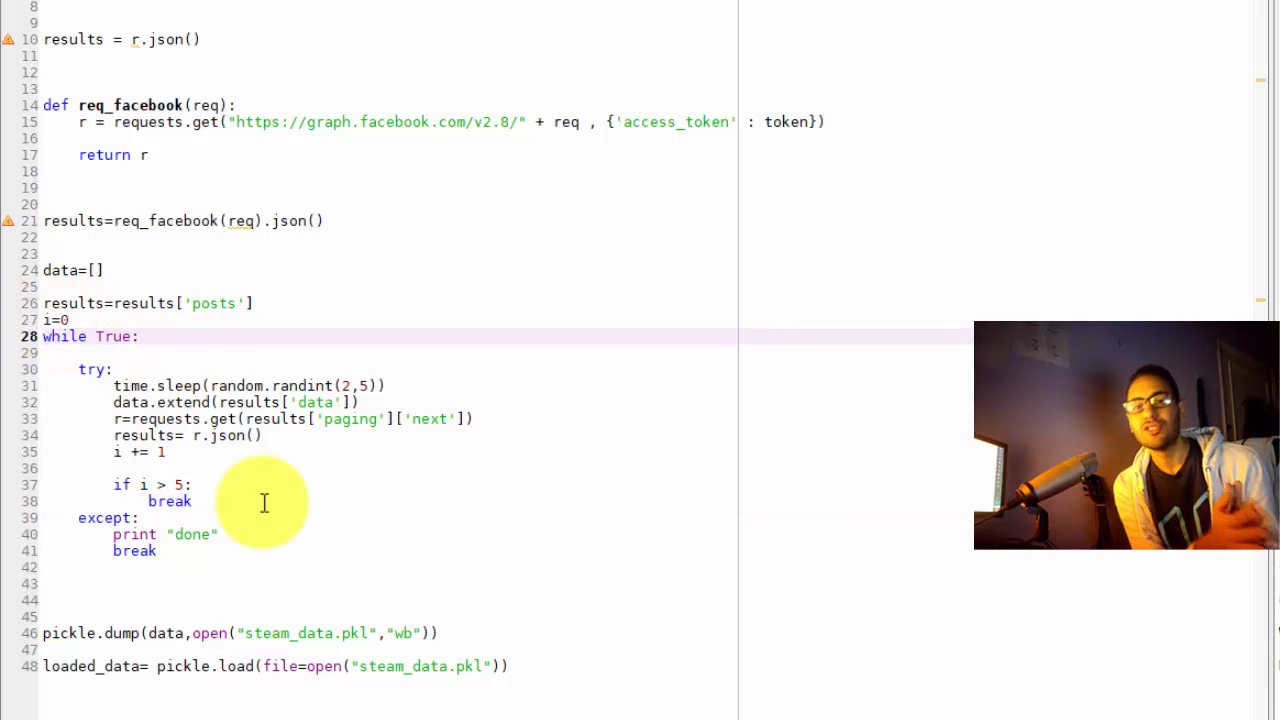
pyautogui.click(140, 336)
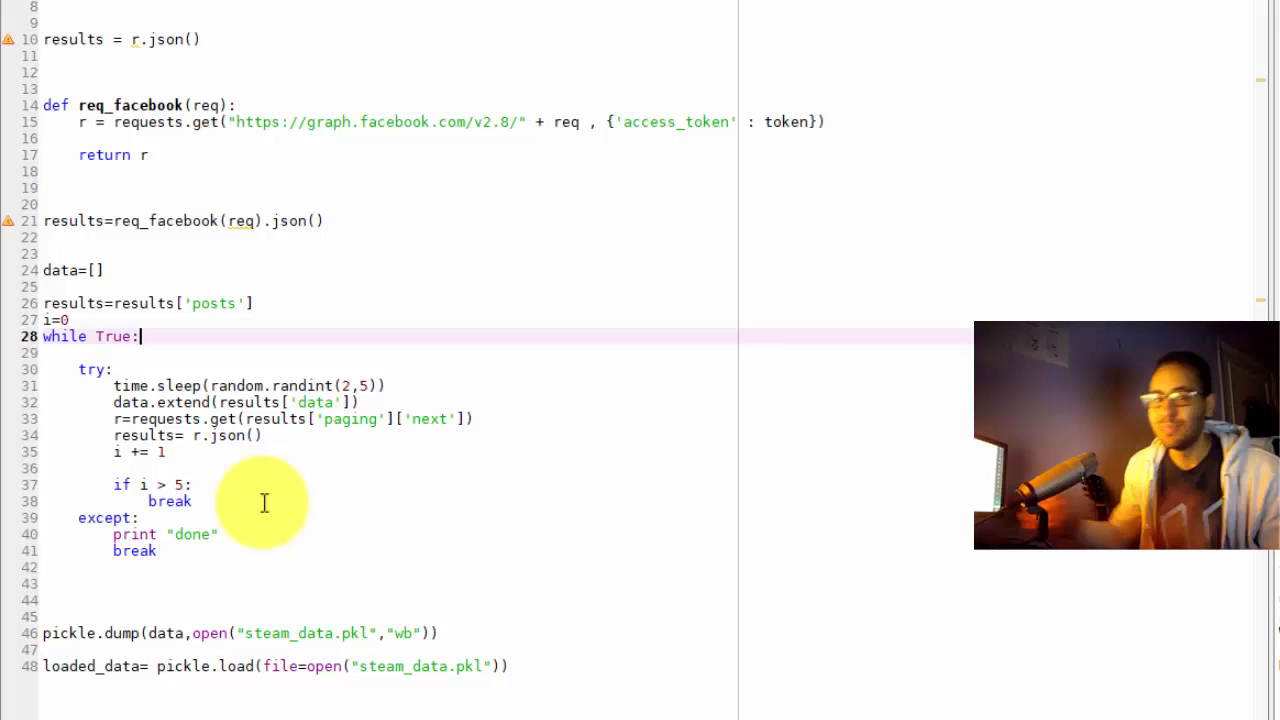
pyautogui.moveTo(330, 464)
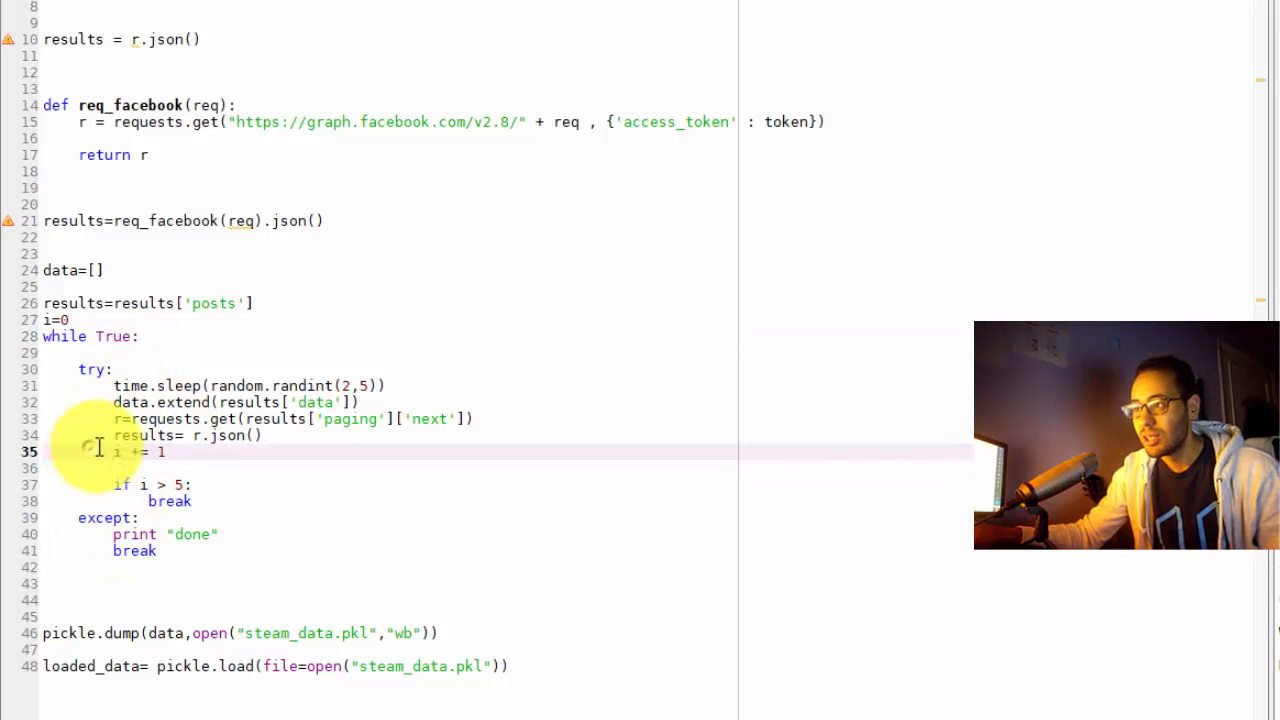
pyautogui.moveTo(116, 452); pyautogui.dragTo(190, 500)
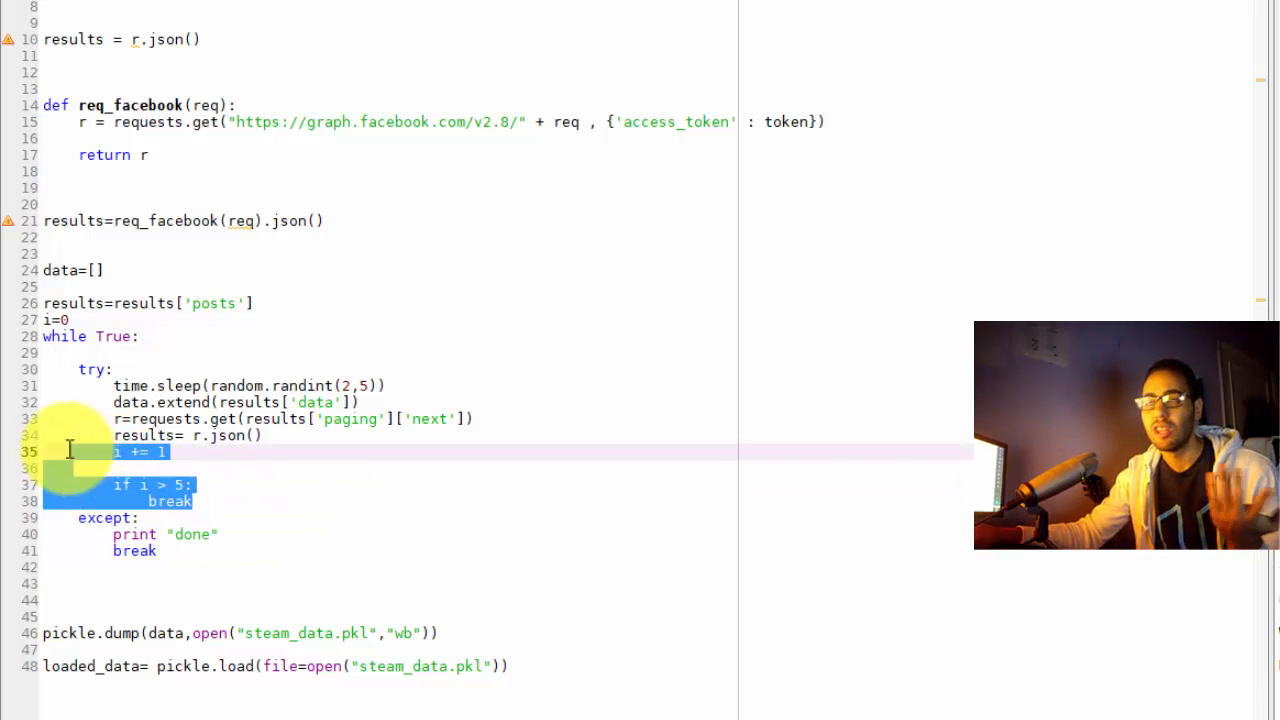
pyautogui.click(96, 452)
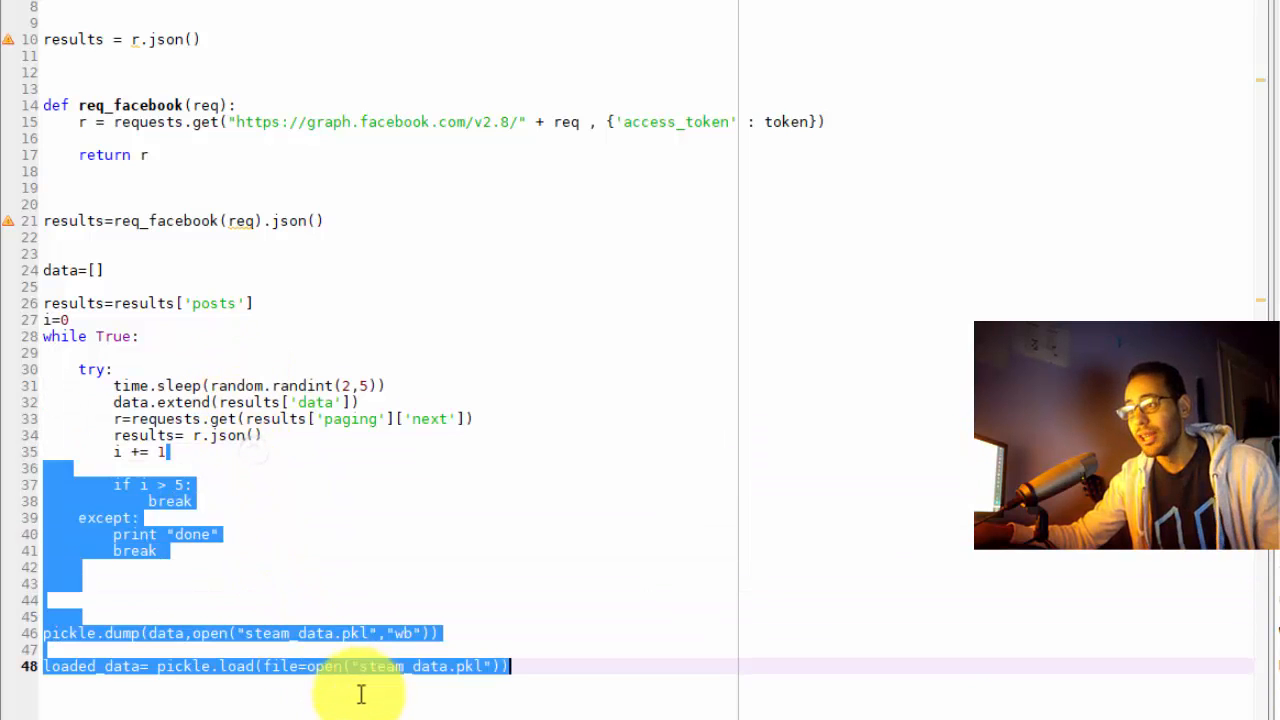
pyautogui.click(276, 596)
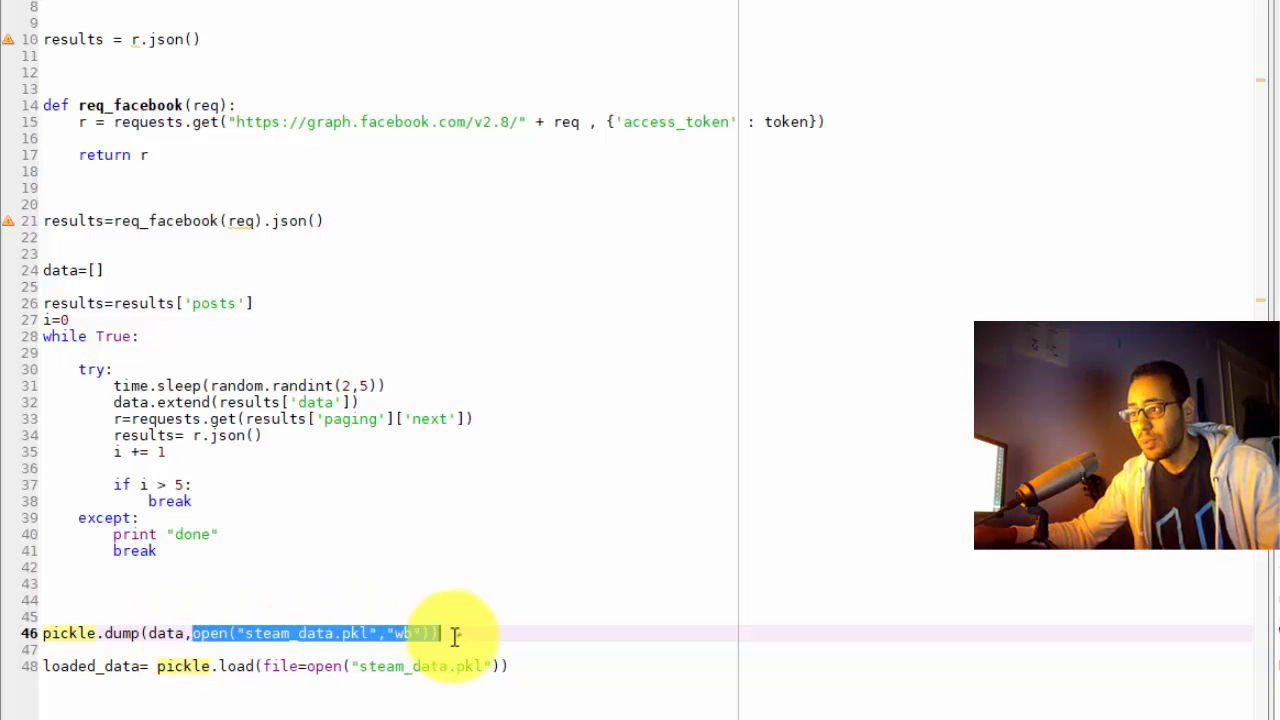
pyautogui.click(336, 632)
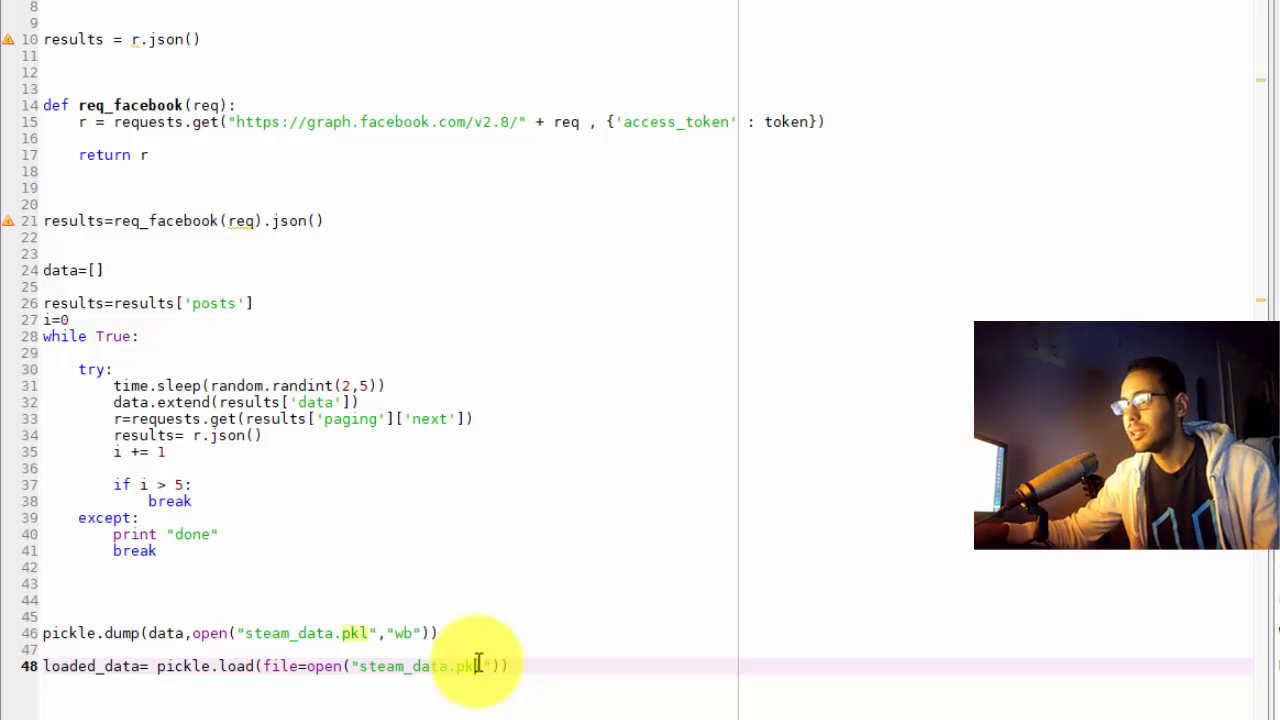
pyautogui.moveTo(480, 666); pyautogui.dragTo(42, 616)
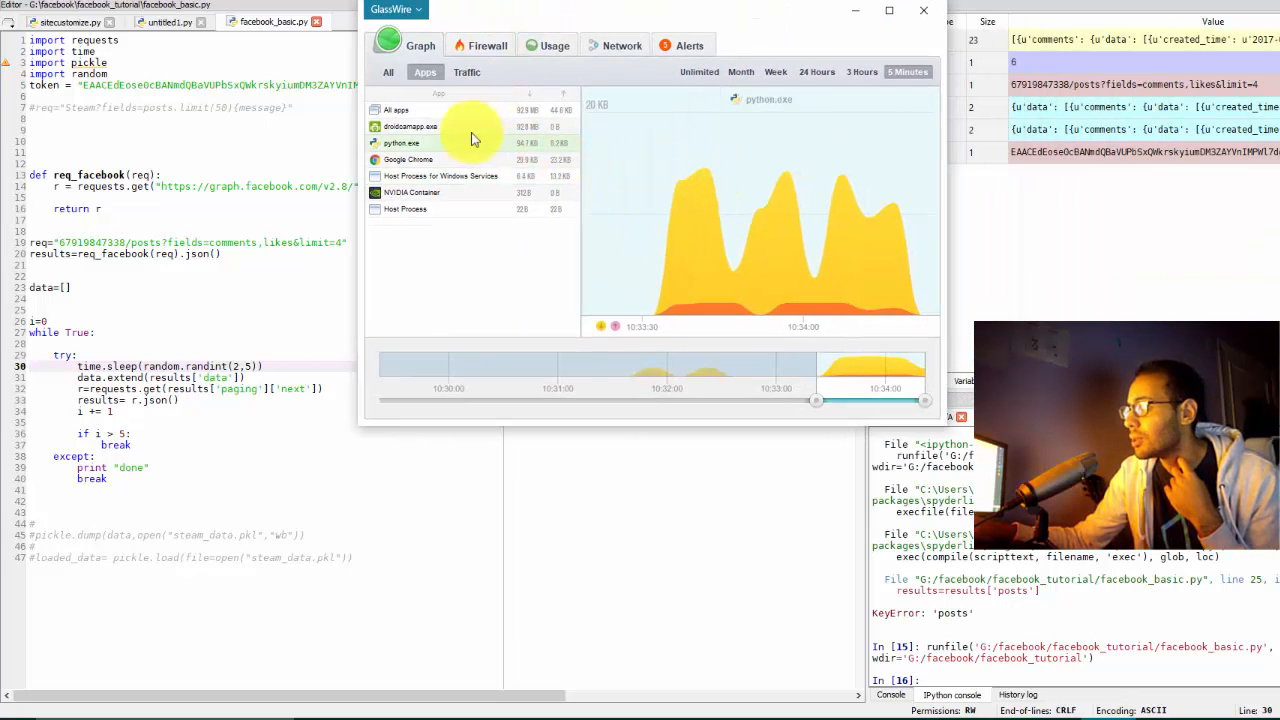
pyautogui.moveTo(752, 236)
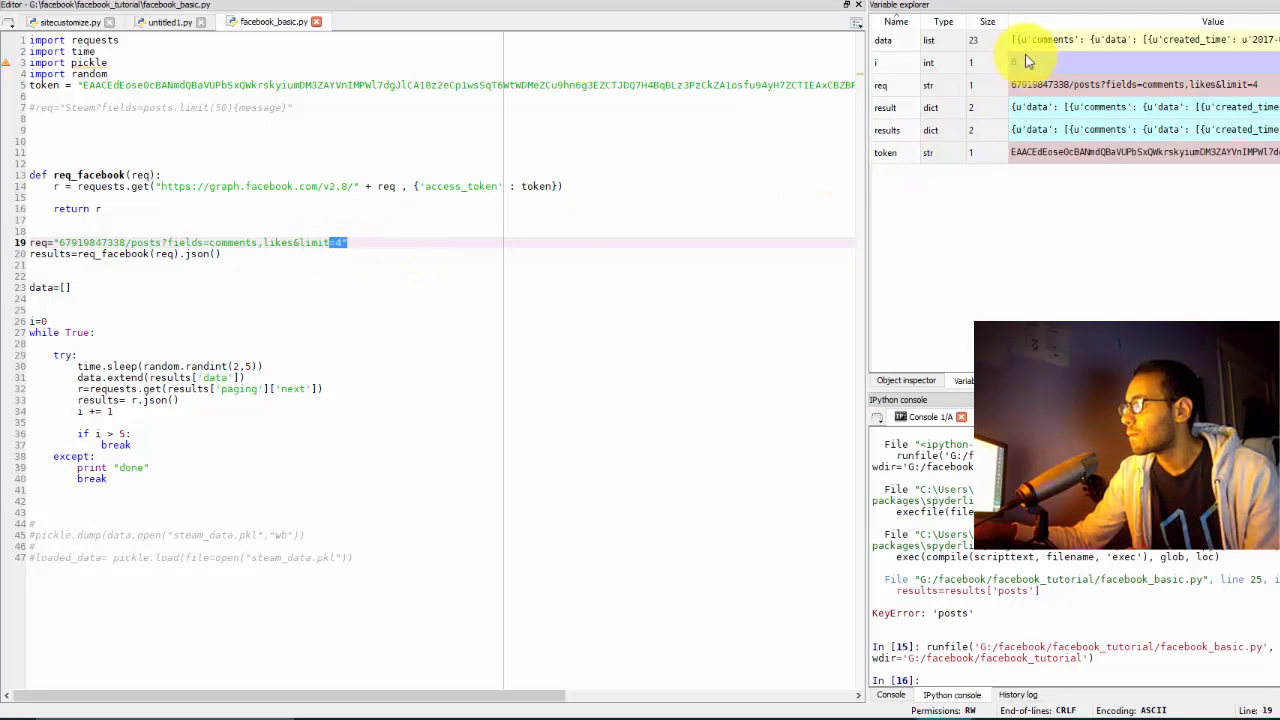
# Run the script with the comments/likes limit-4 request and the pickle lines commented out
pyautogui.click(984, 40)
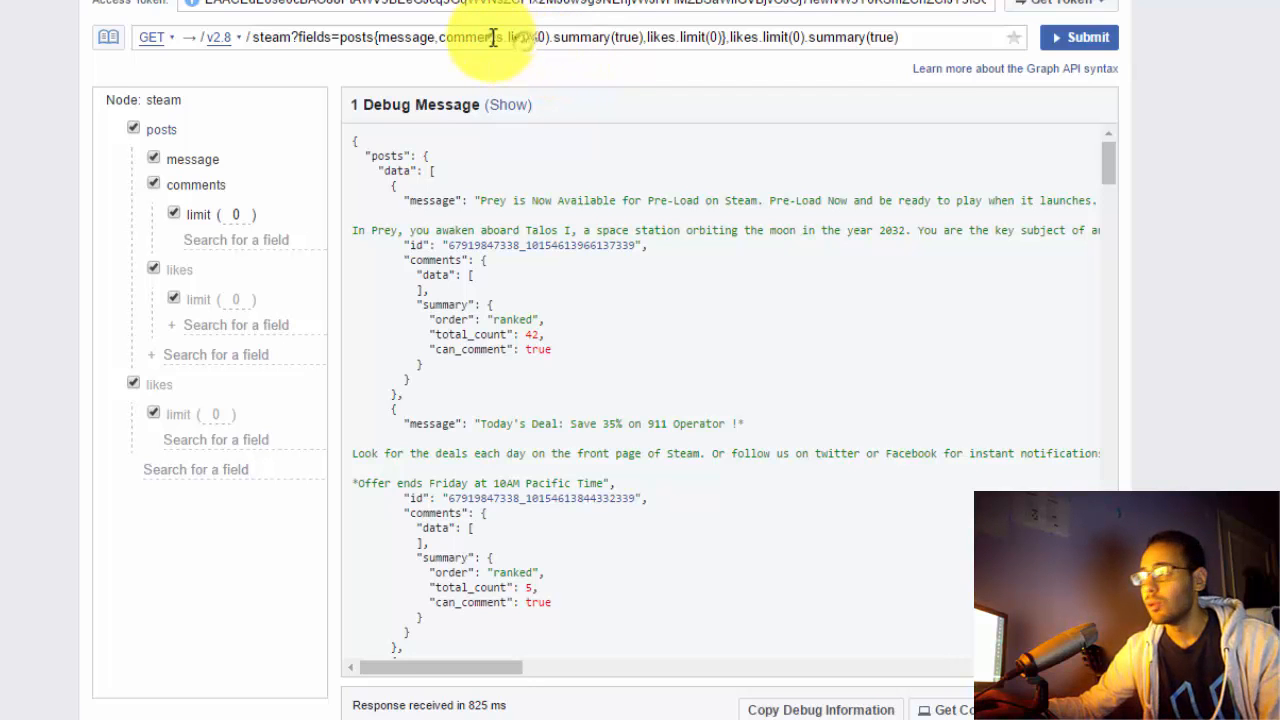
pyautogui.moveTo(232, 156)
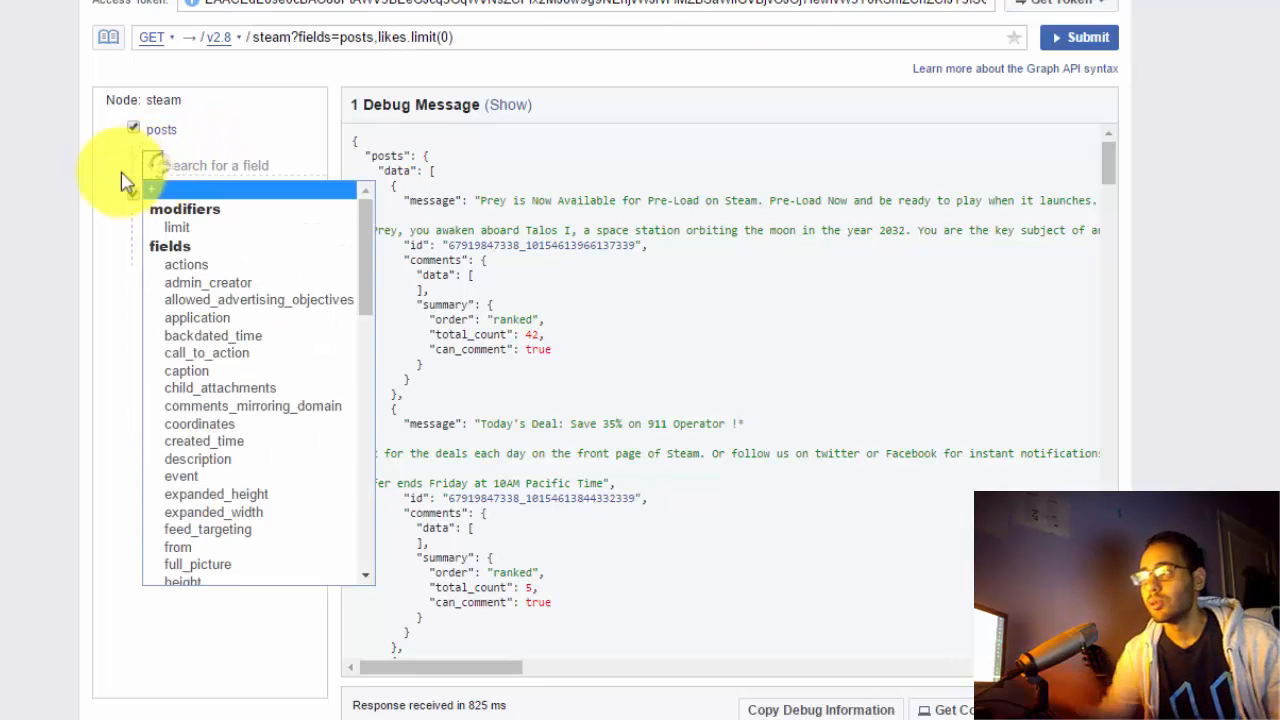
# Add comments as a field of posts and edit the path to posts{comments.summary(true)}
pyautogui.write('comment')
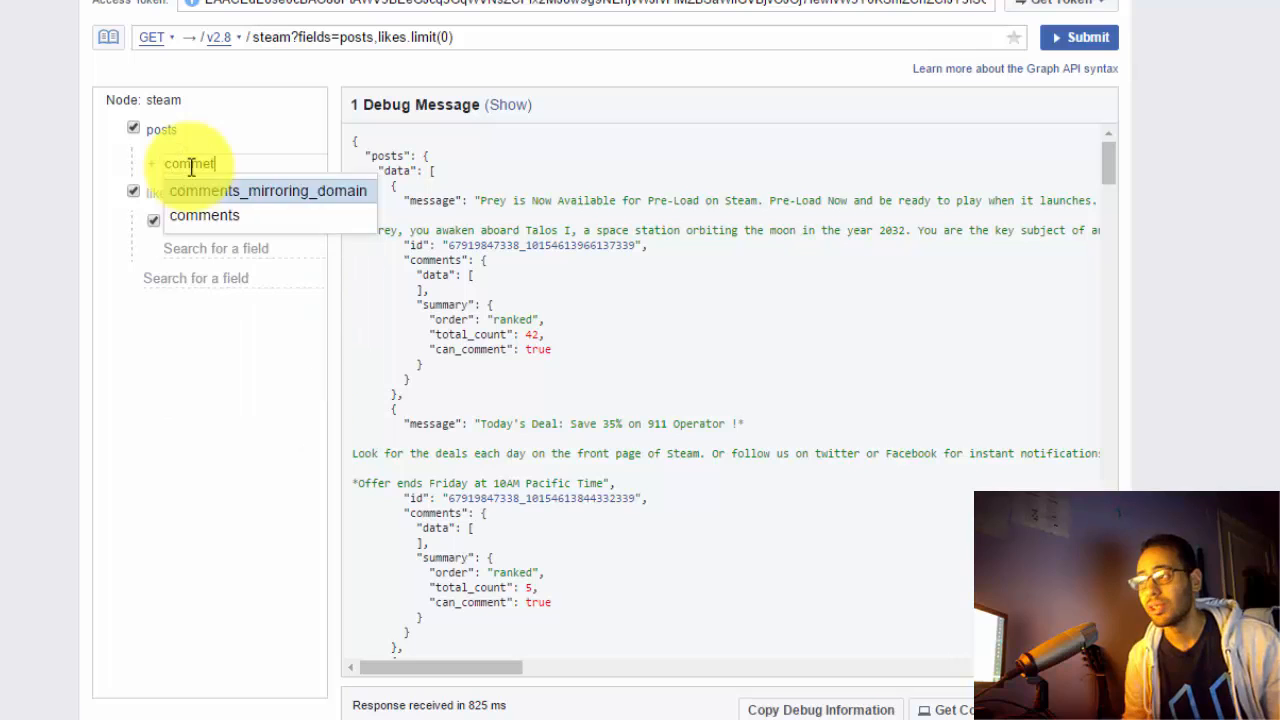
pyautogui.click(204, 216)
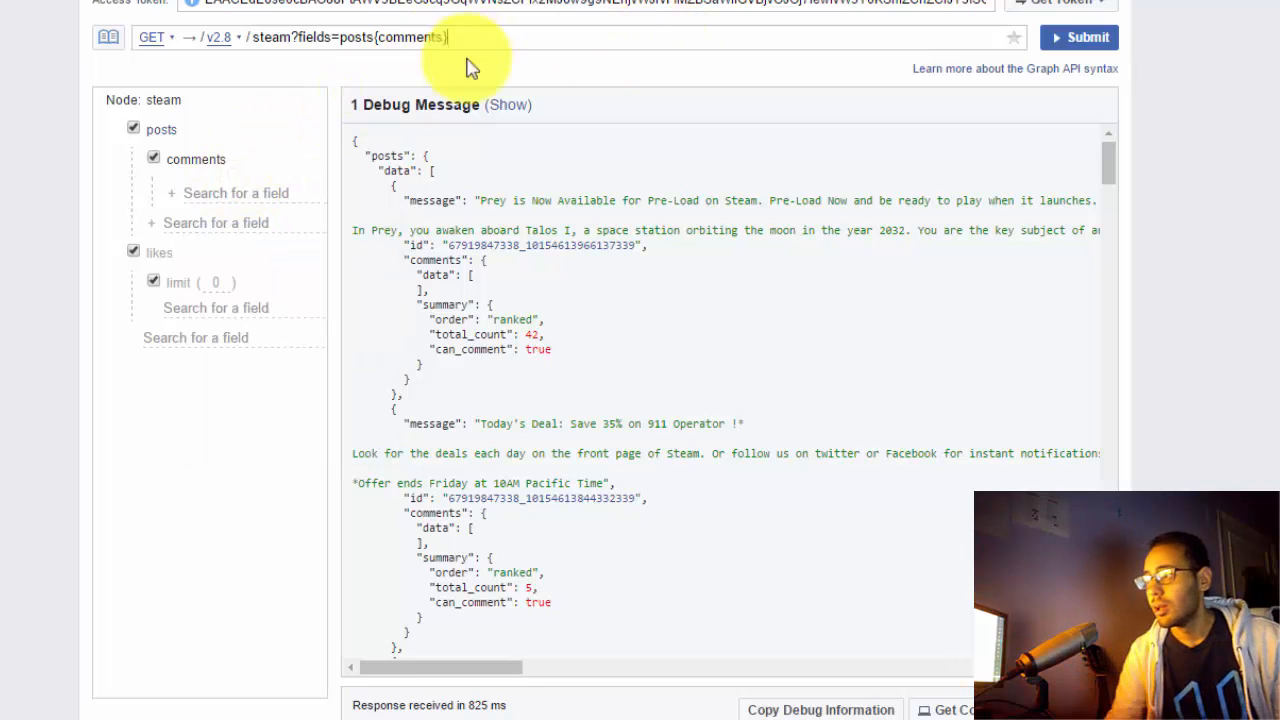
pyautogui.click(236, 192)
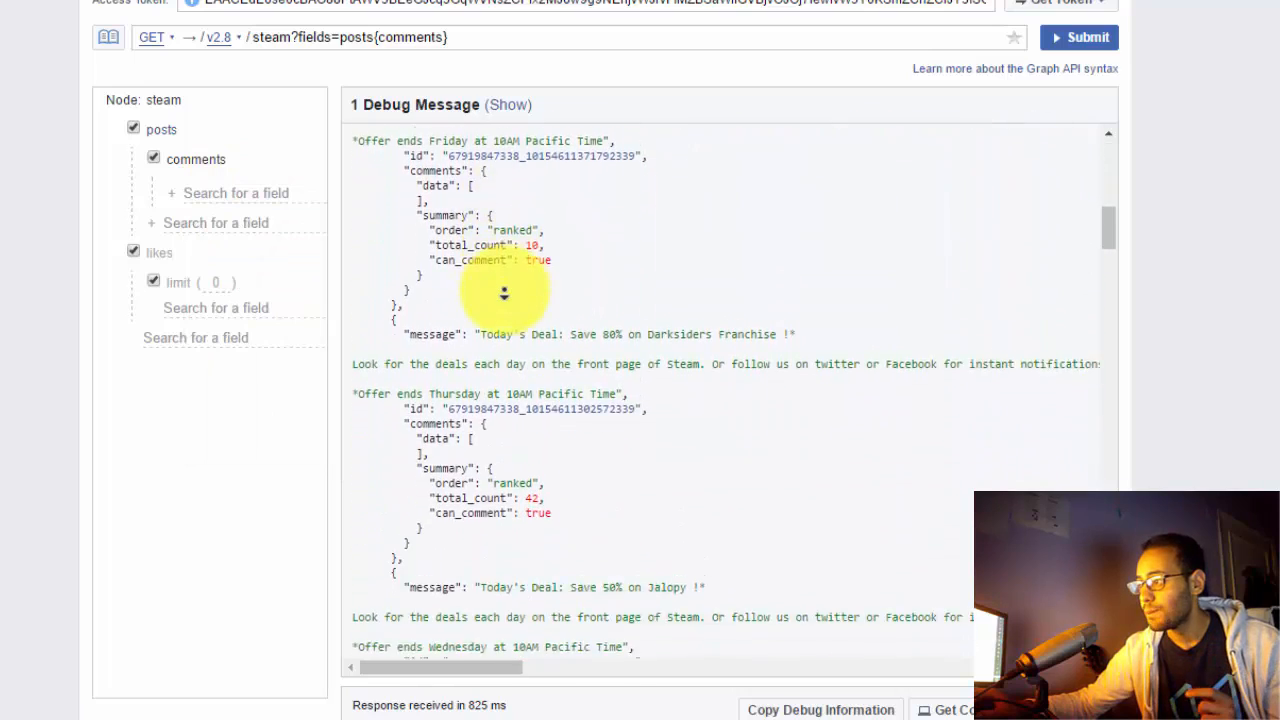
pyautogui.scroll(-3)
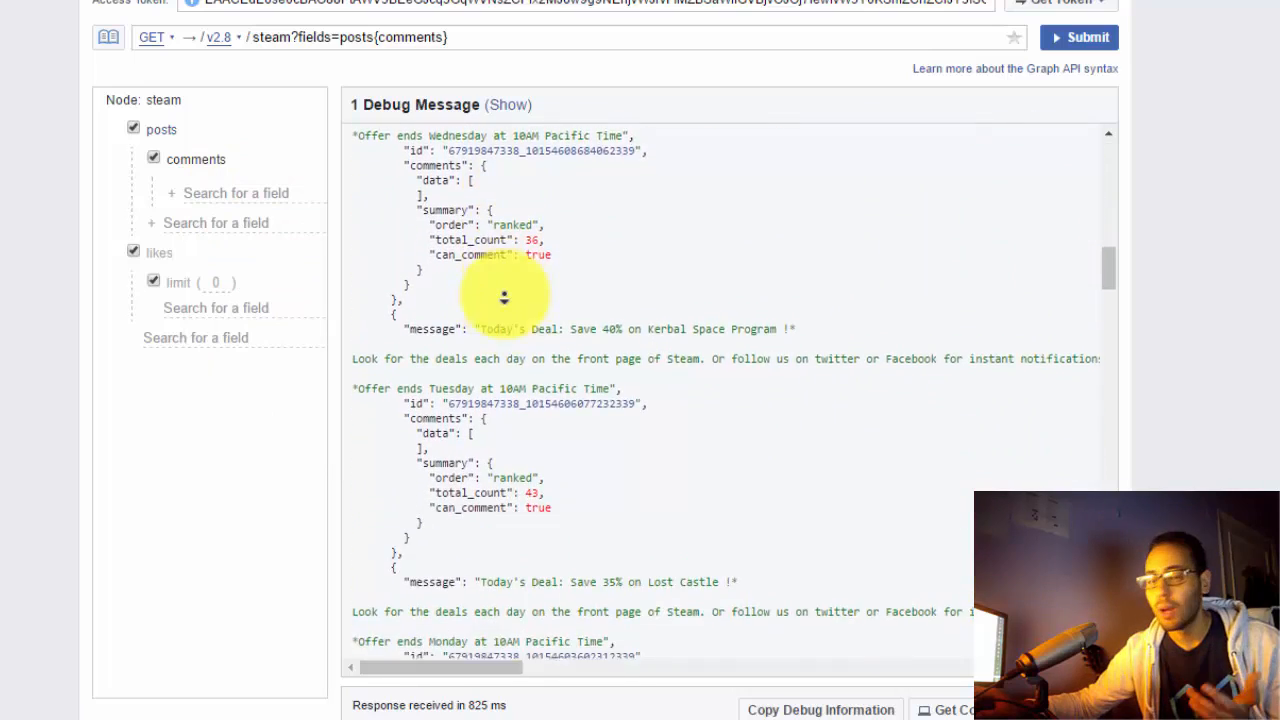
pyautogui.scroll(-3)
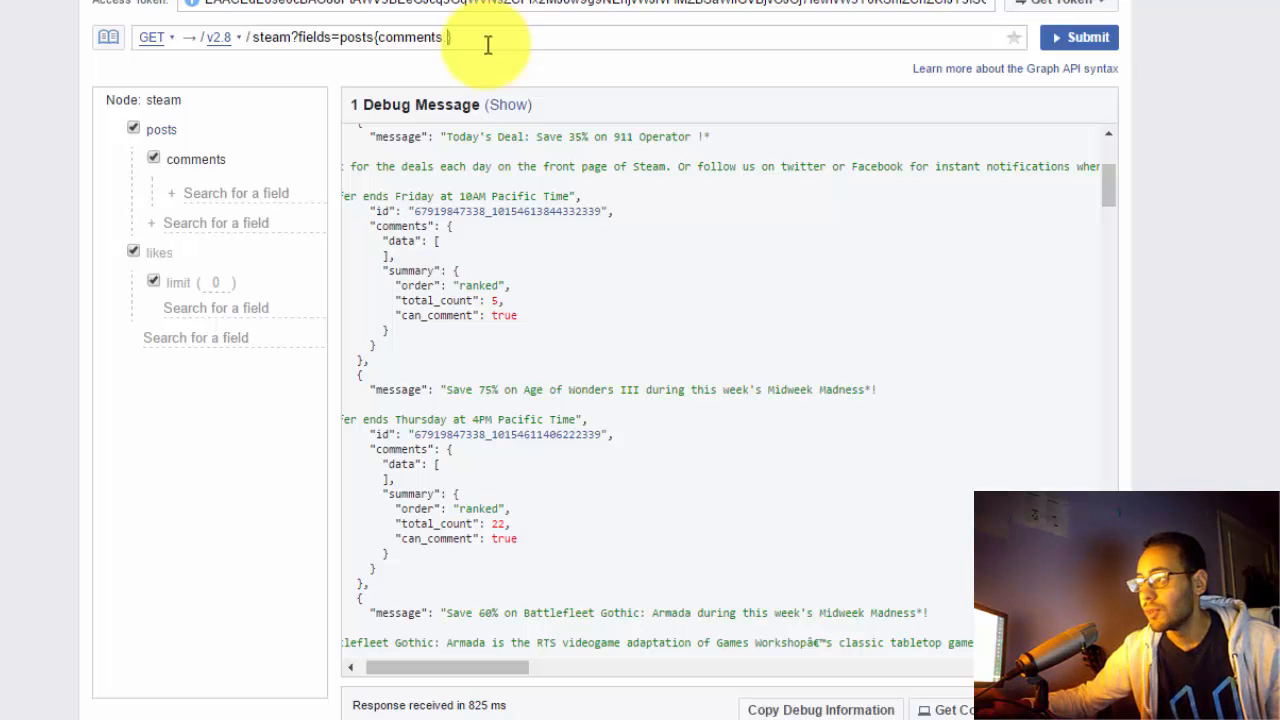
pyautogui.click(236, 192)
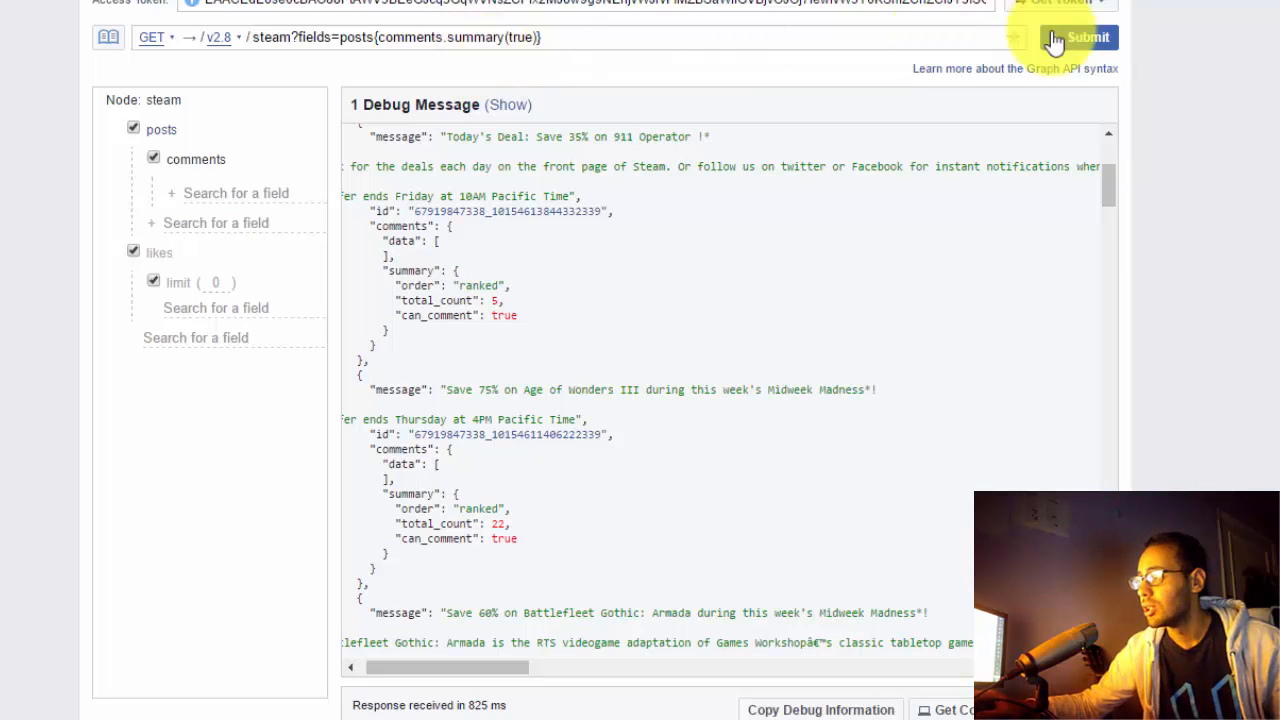
# Submit the posts-with-comments query and scroll through the returned comments and summary counts
pyautogui.click(1080, 36)
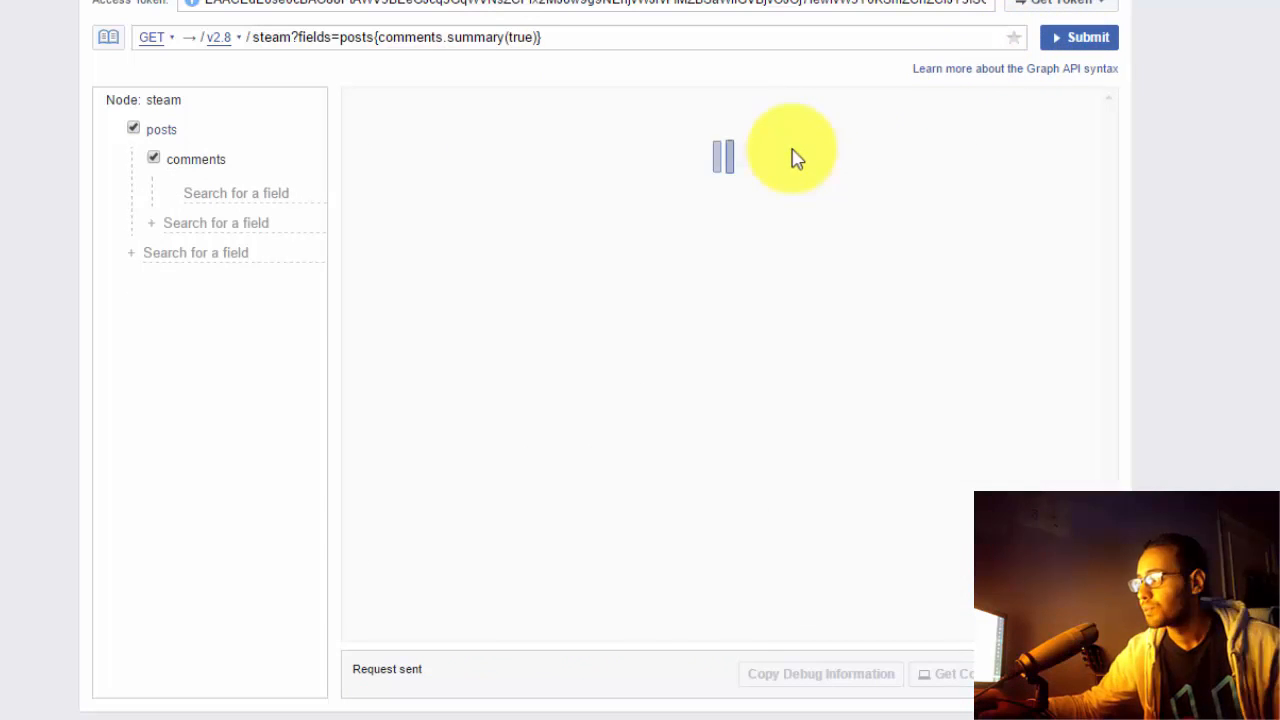
pyautogui.moveTo(496, 136)
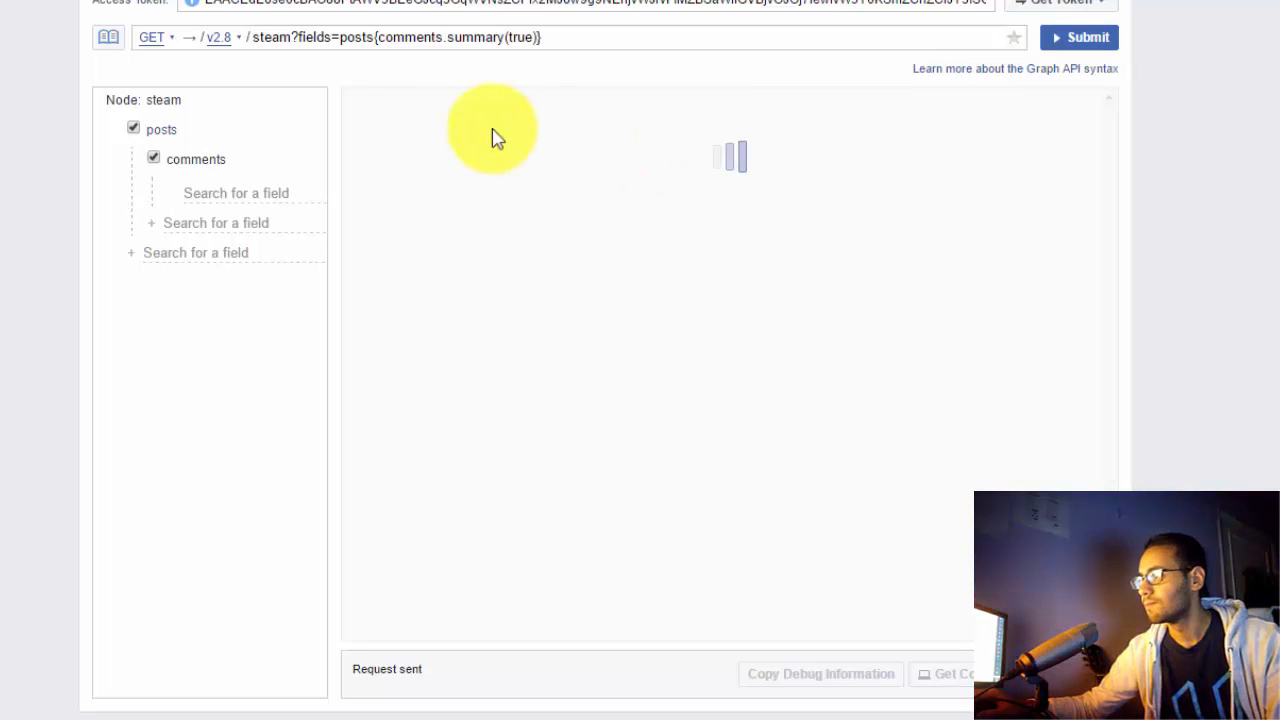
pyautogui.click(1080, 36)
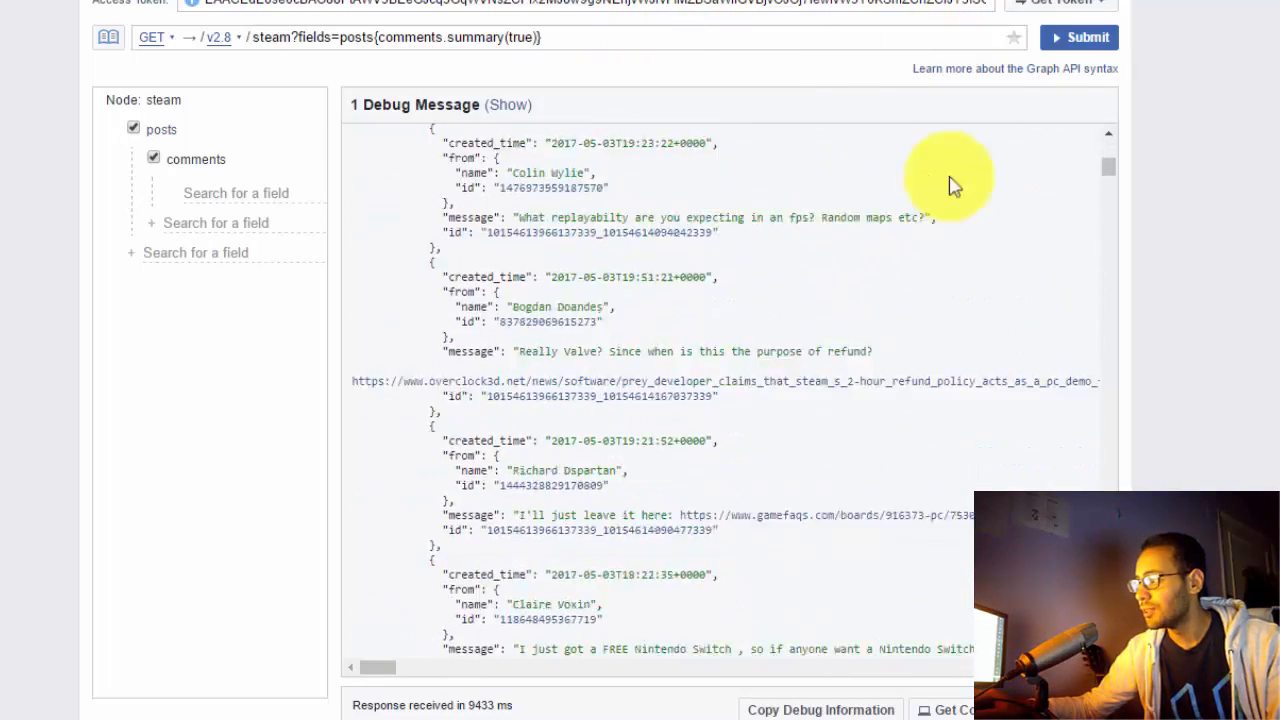
pyautogui.scroll(-3)
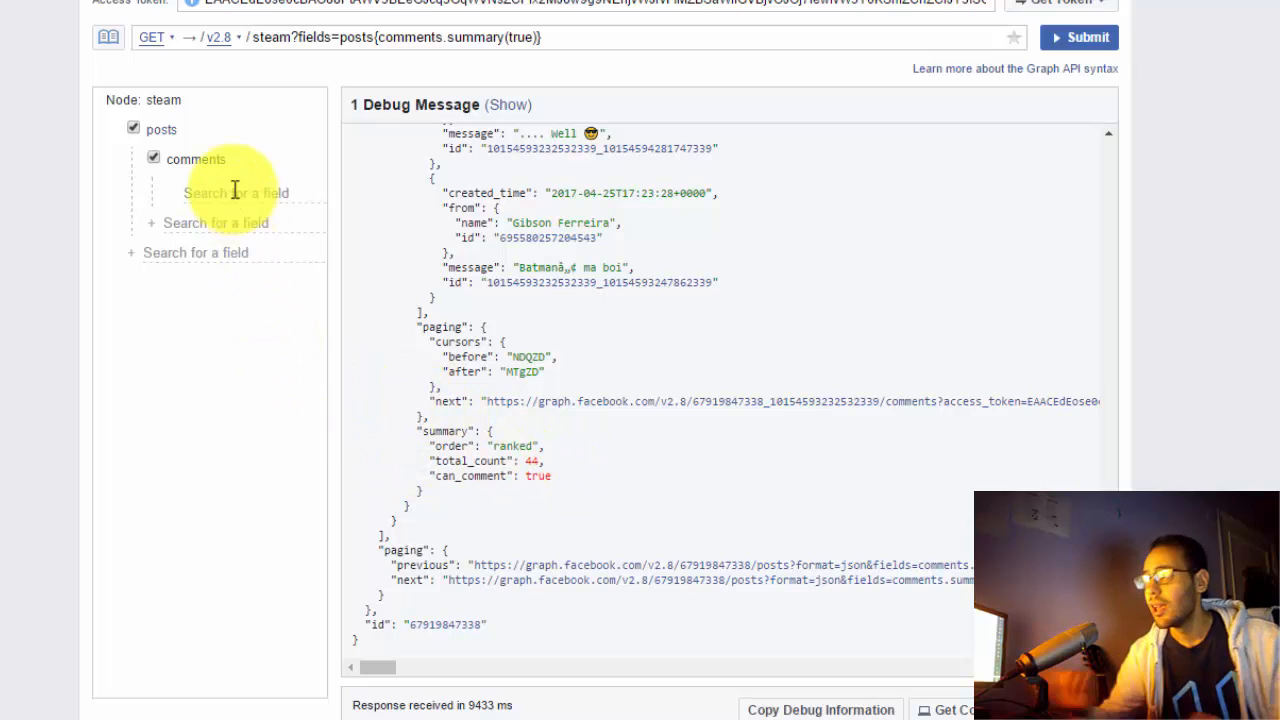
pyautogui.click(236, 192)
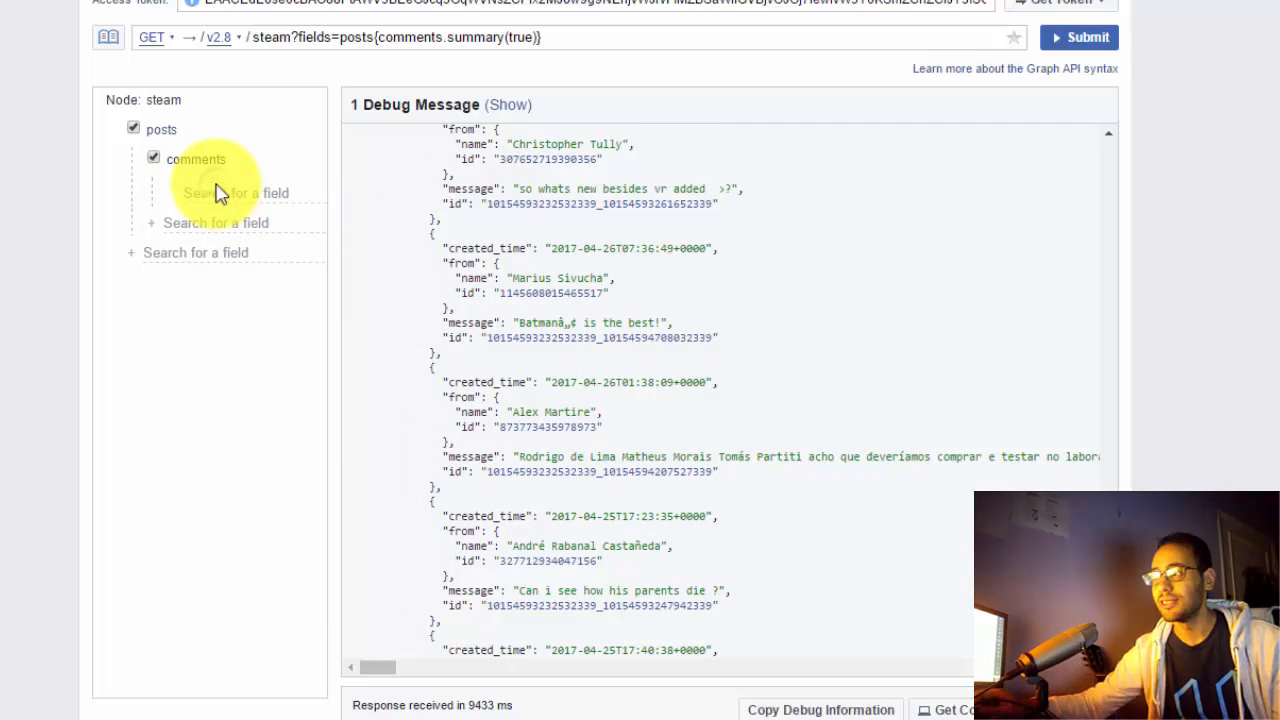
pyautogui.click(220, 192)
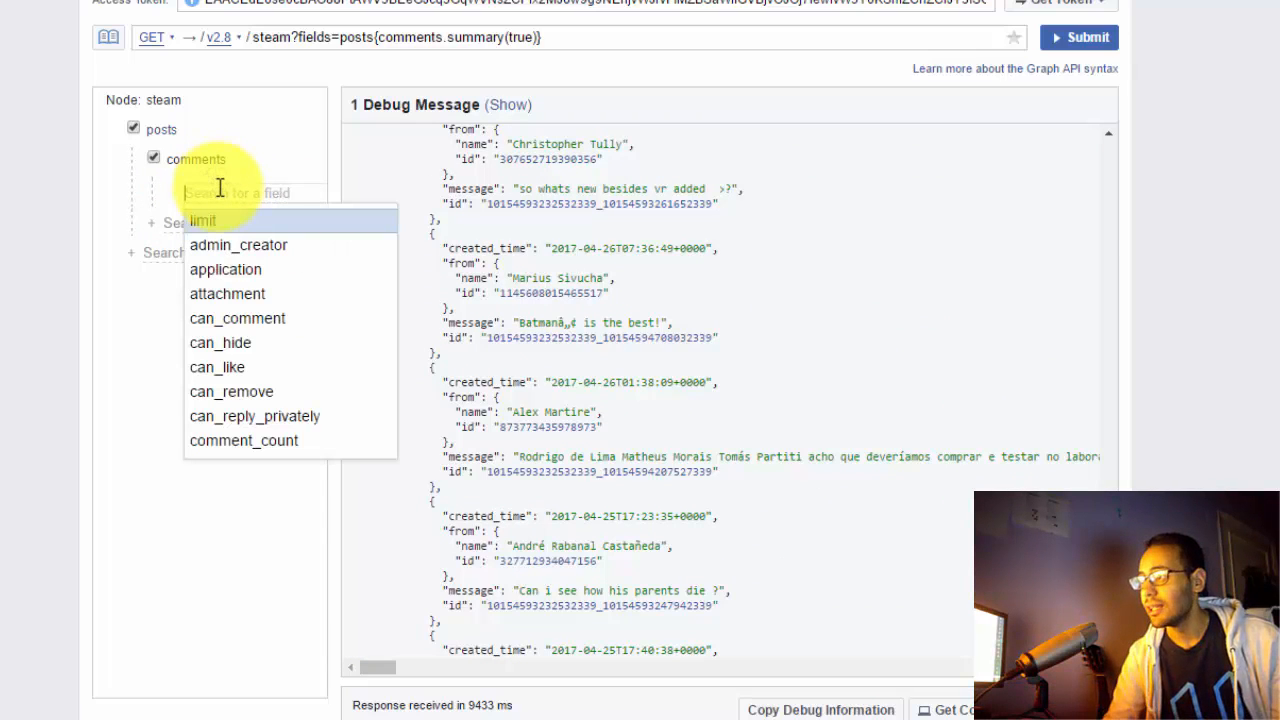
# Submit the query with comments.limit(0).summary(true) to get only per-post total comment counts
pyautogui.click(202, 220)
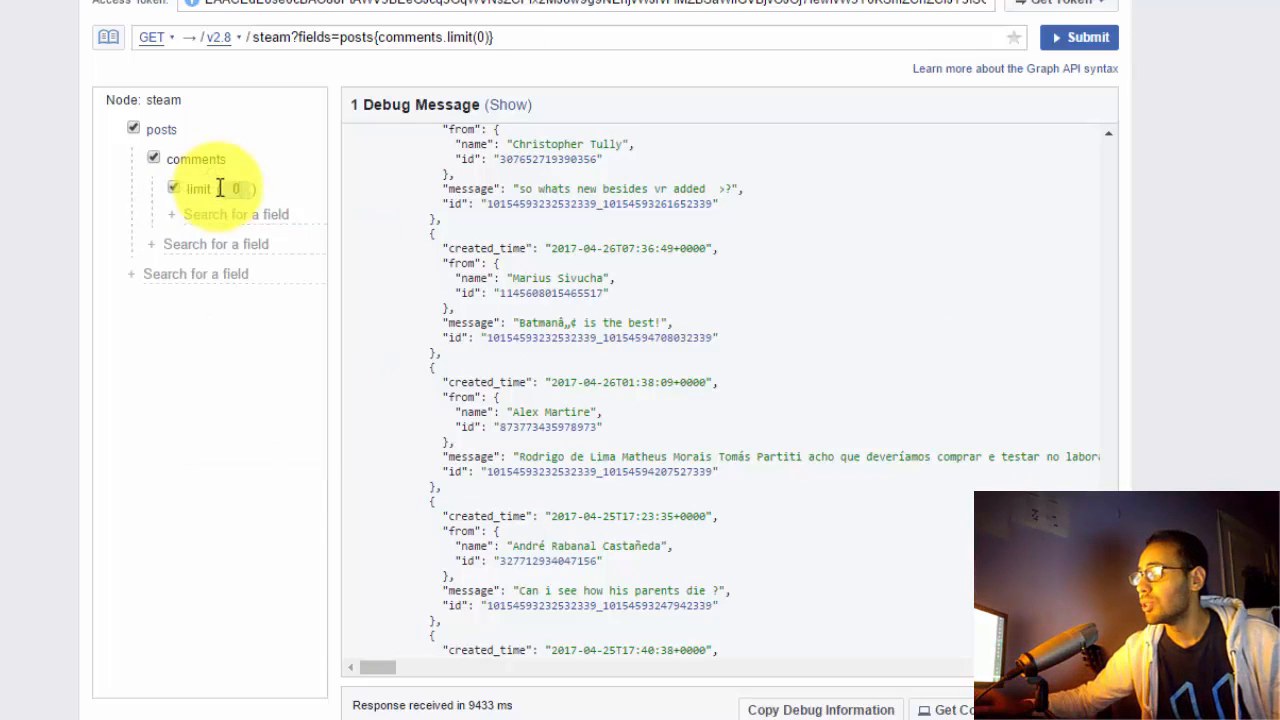
pyautogui.click(1080, 36)
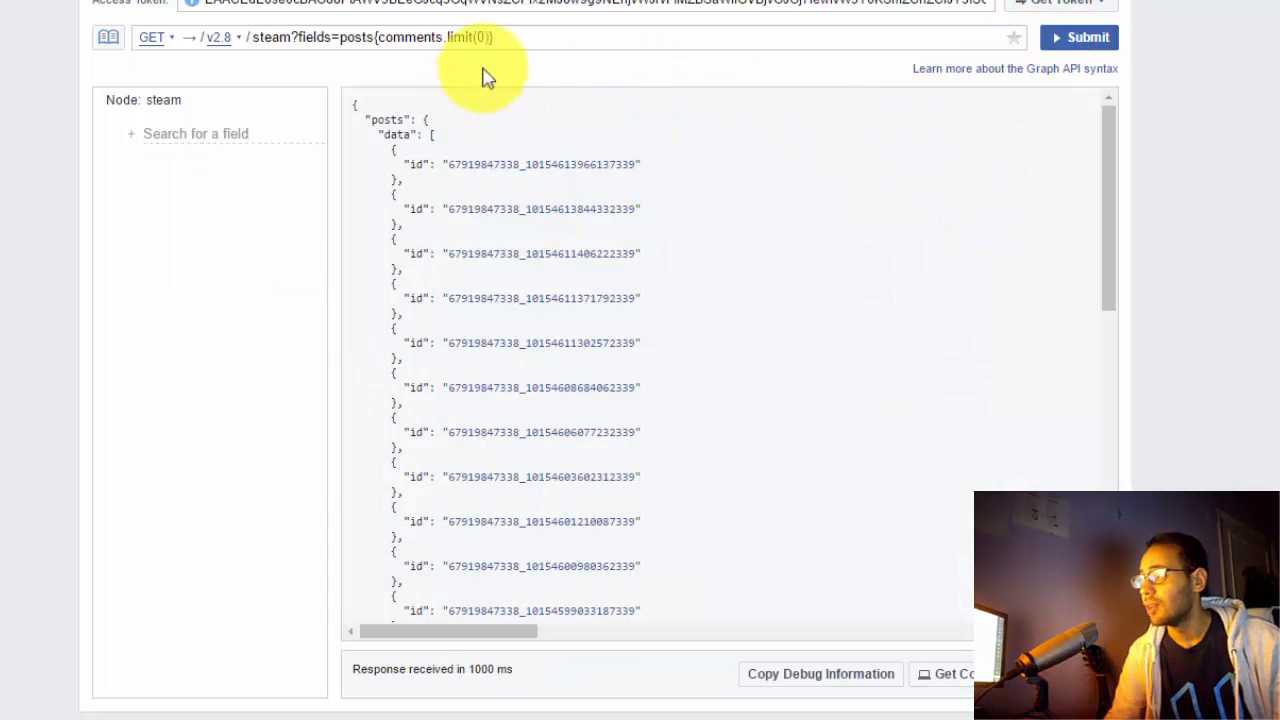
pyautogui.write('.summary')
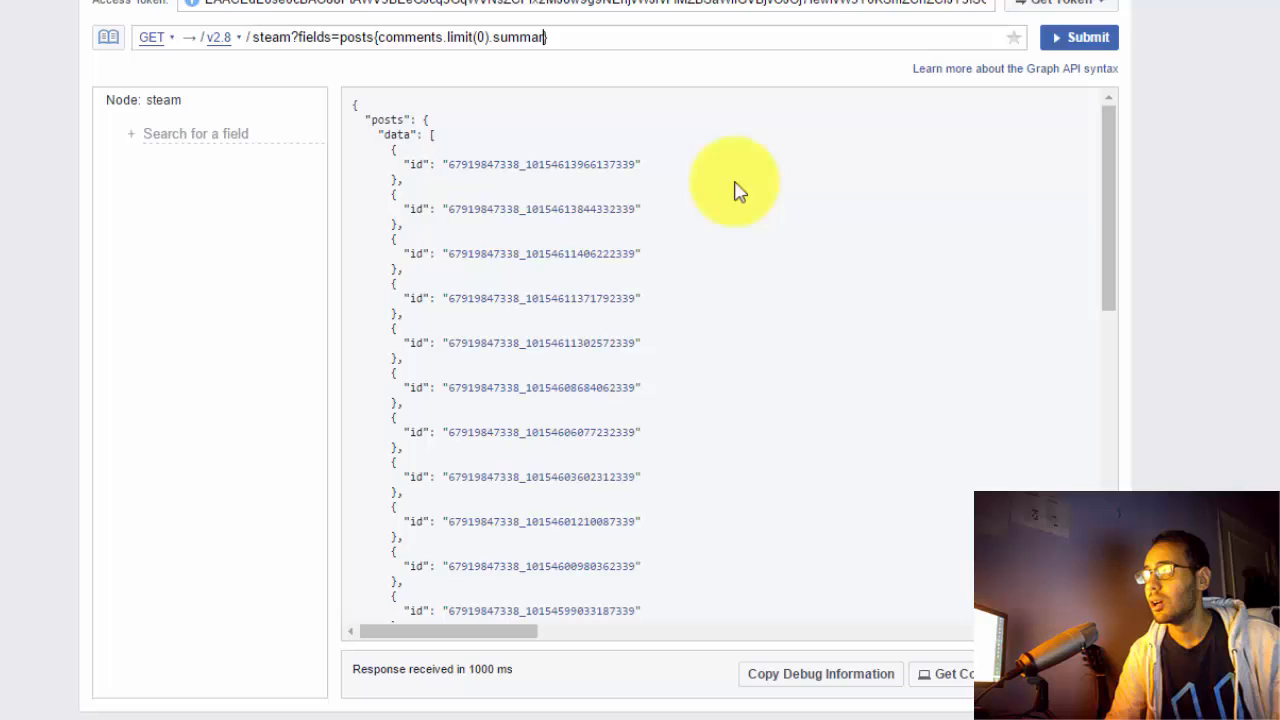
pyautogui.write('(tr')
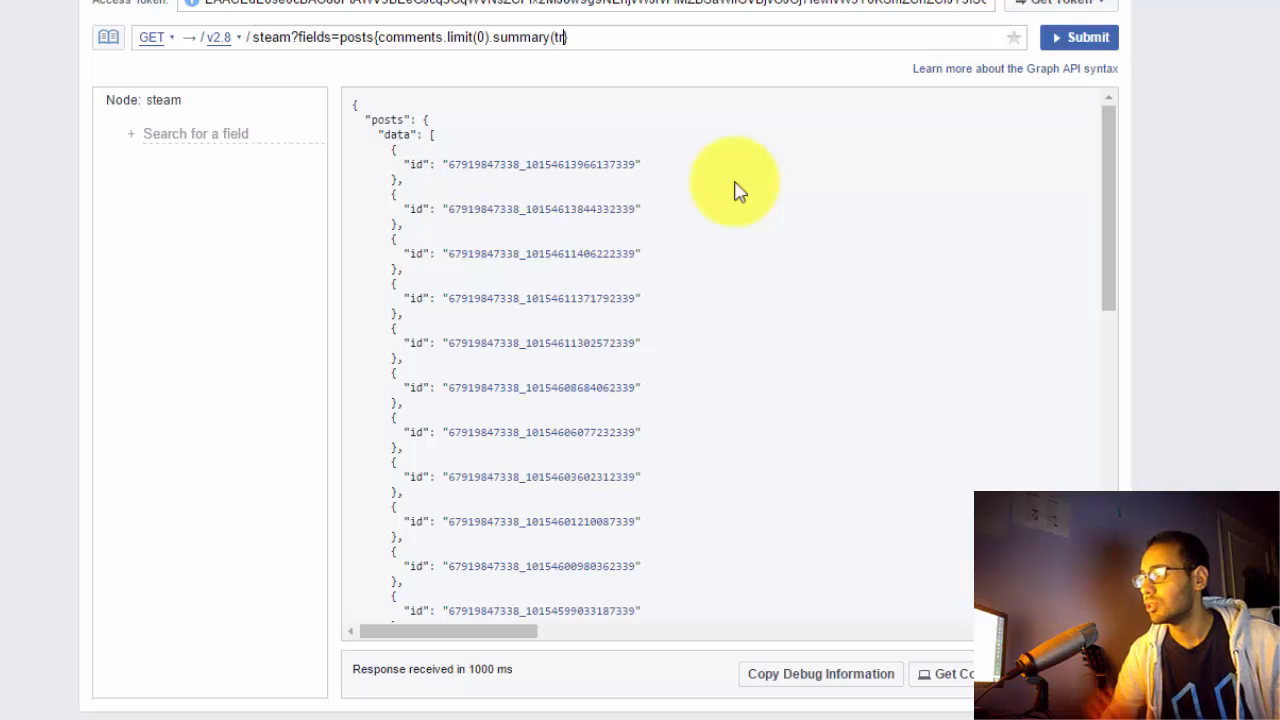
pyautogui.write('ue))')
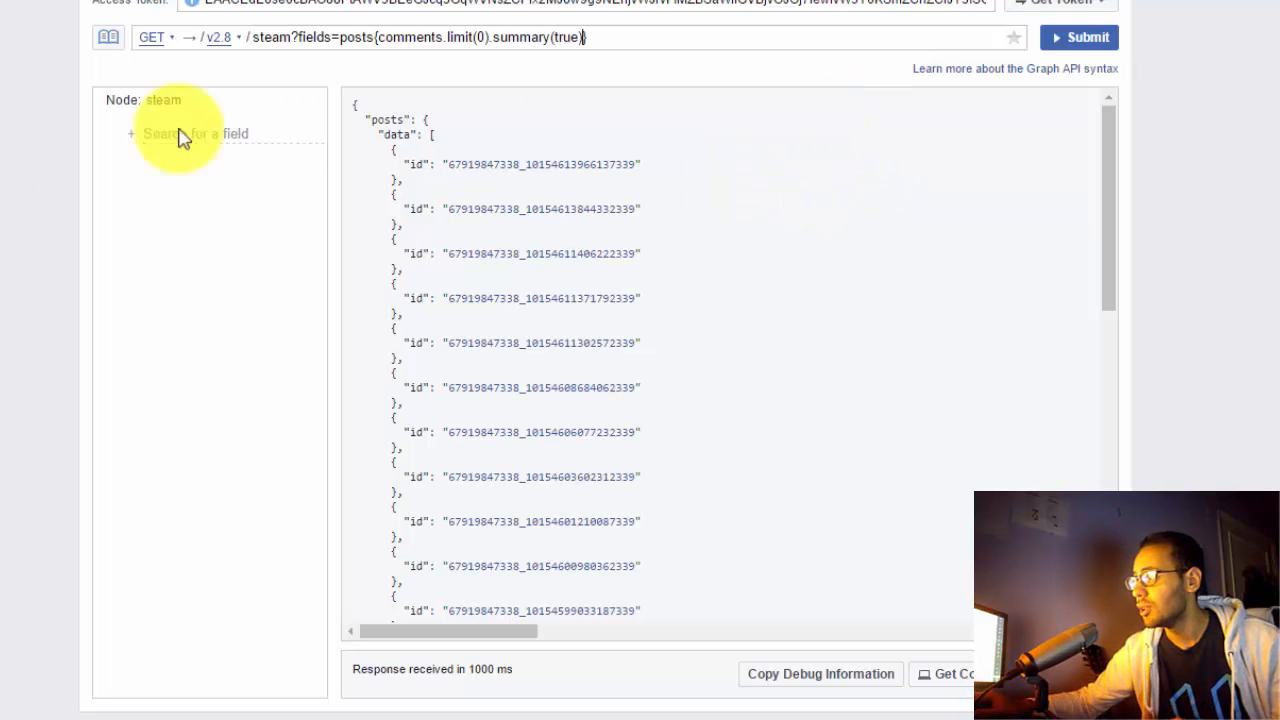
pyautogui.click(1080, 36)
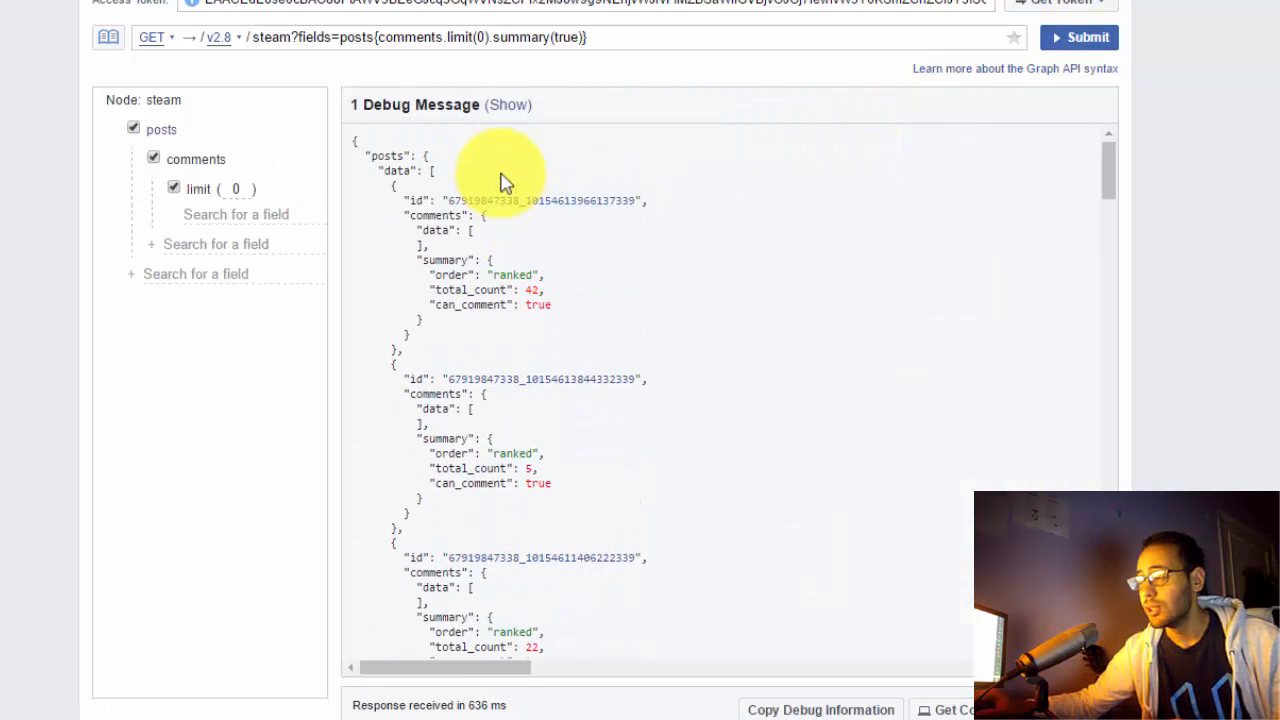
pyautogui.moveTo(520, 304)
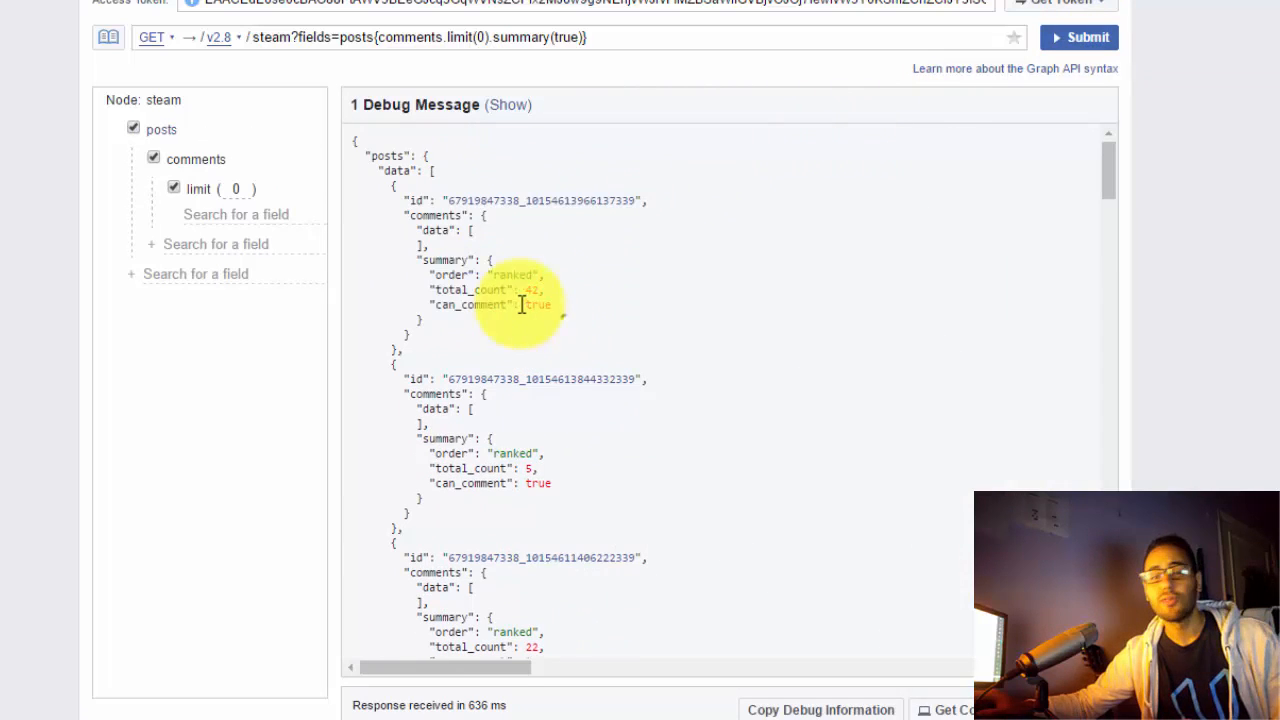
pyautogui.moveTo(480, 104)
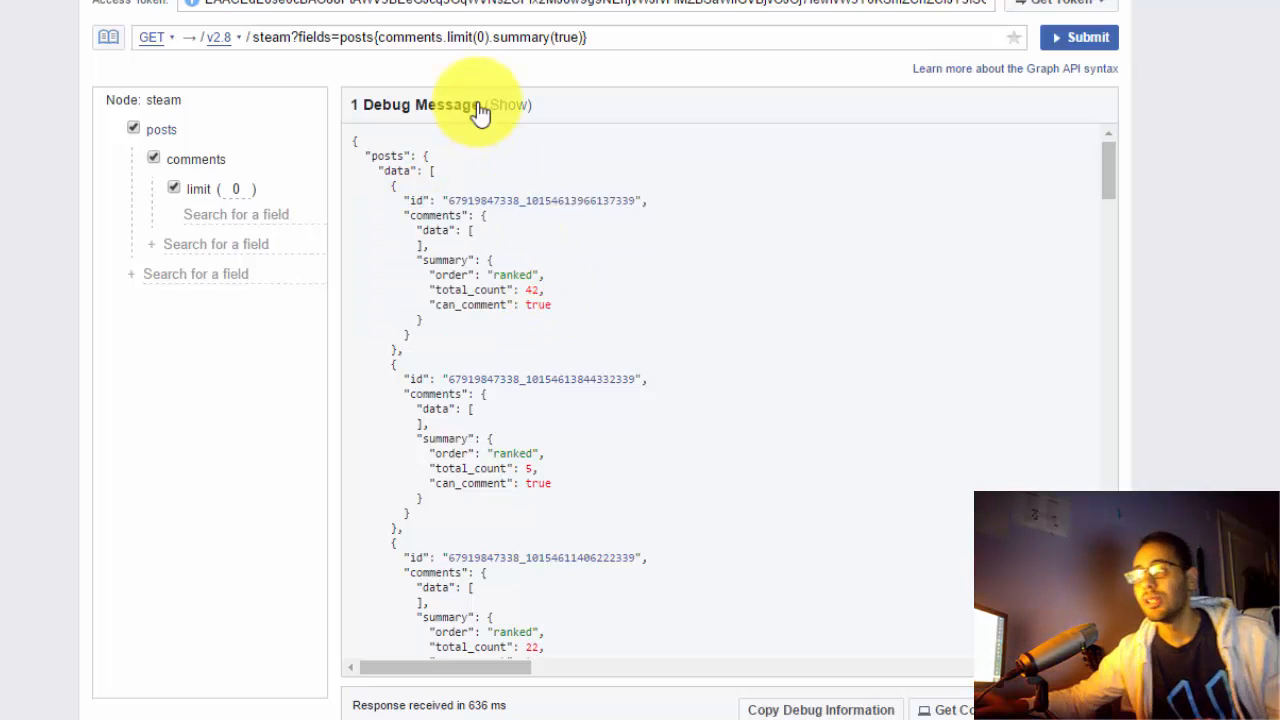
pyautogui.moveTo(450, 120)
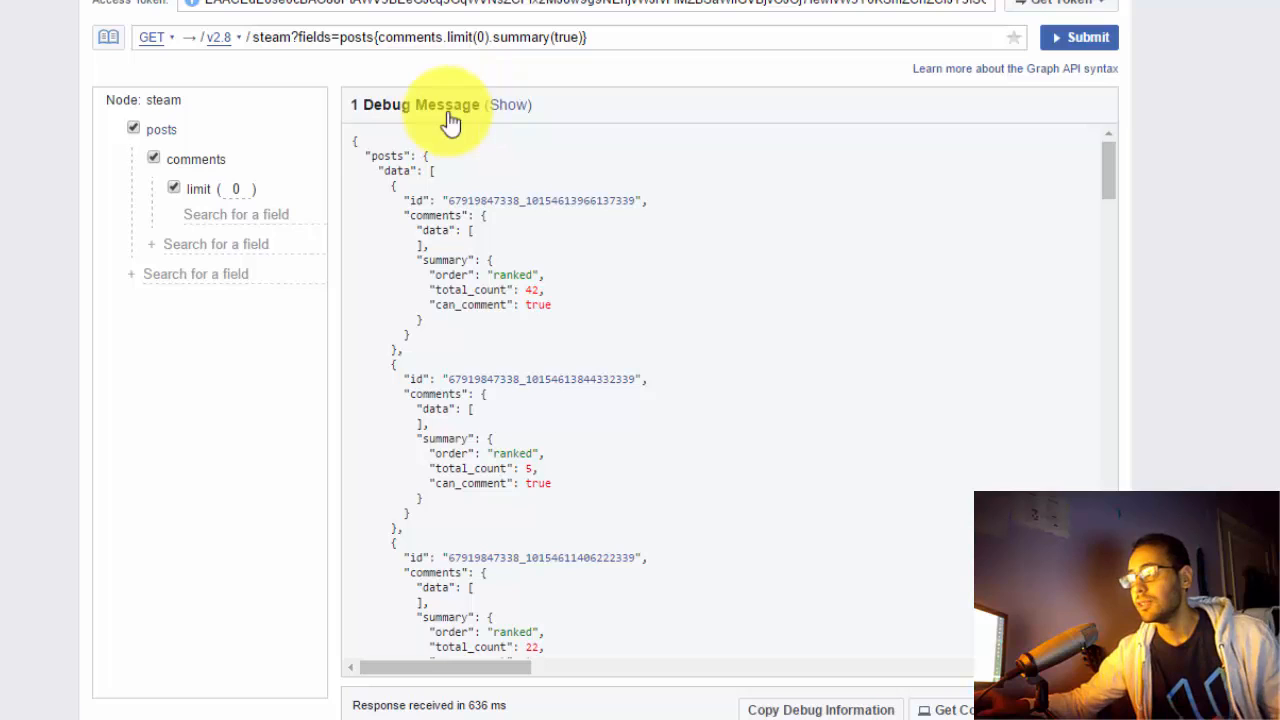
# Switch back to the other open program
pyautogui.press('Alt+Tab')
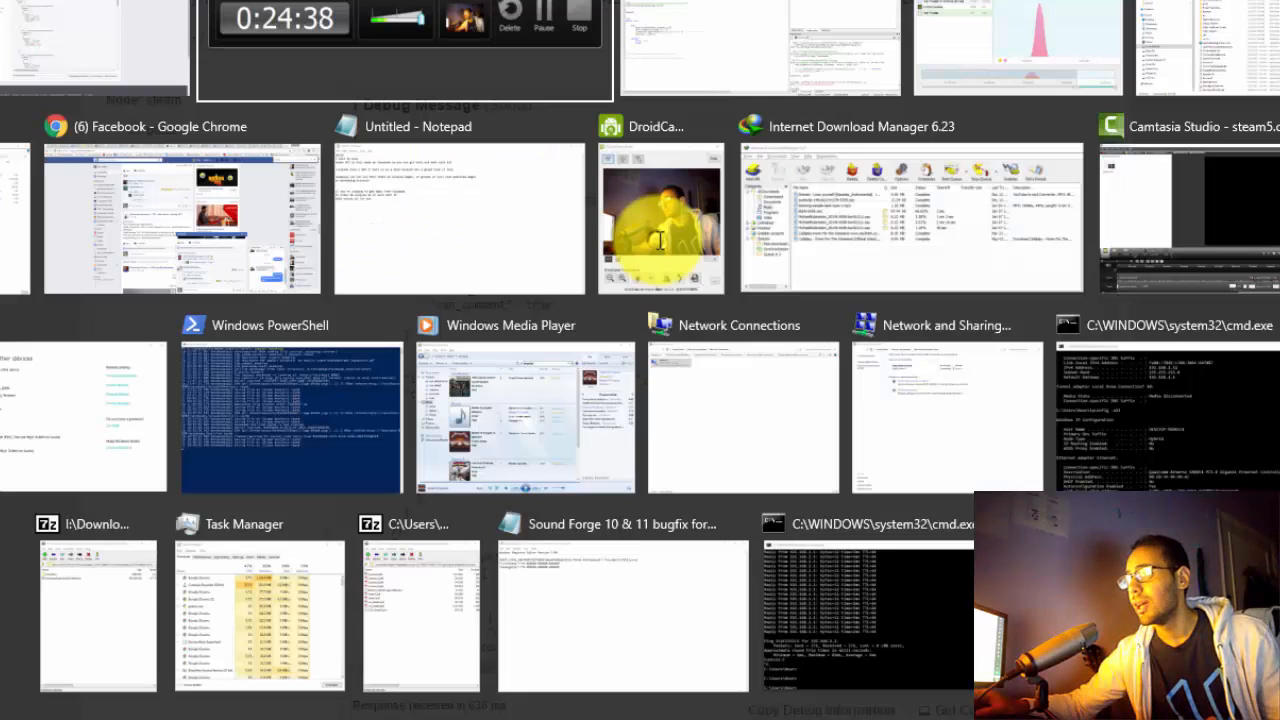